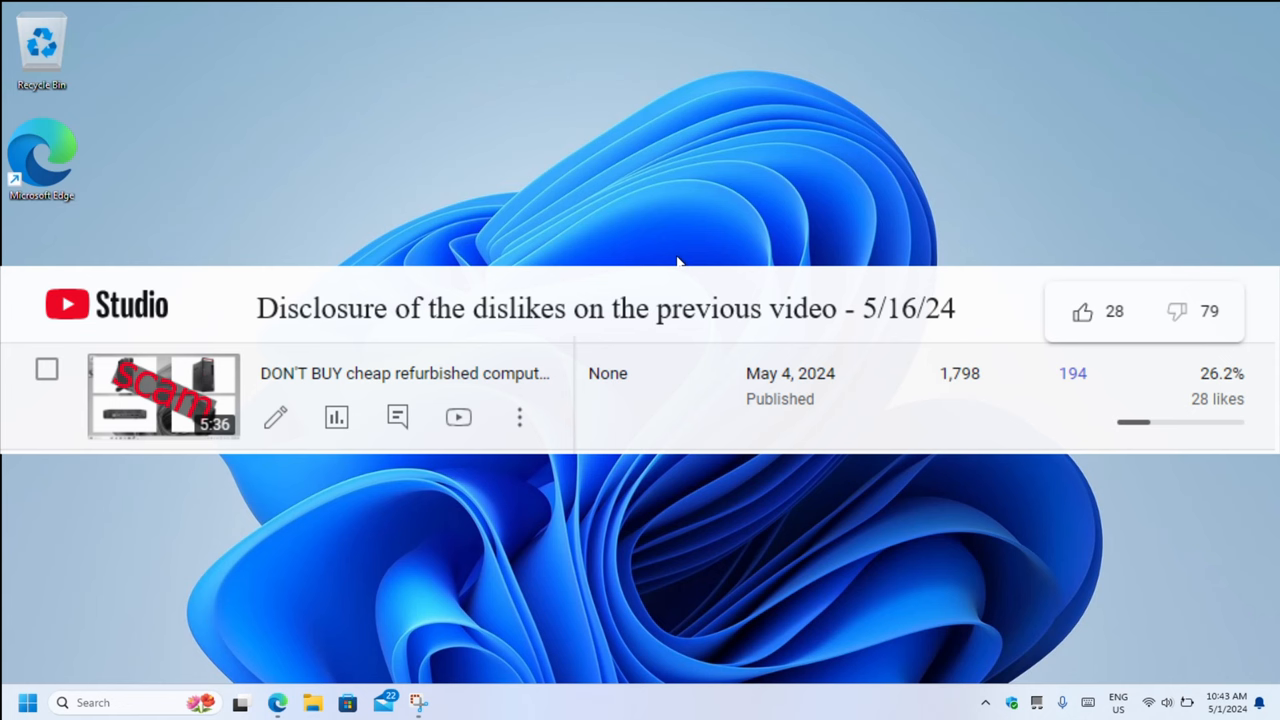
mouse_move(408, 482)
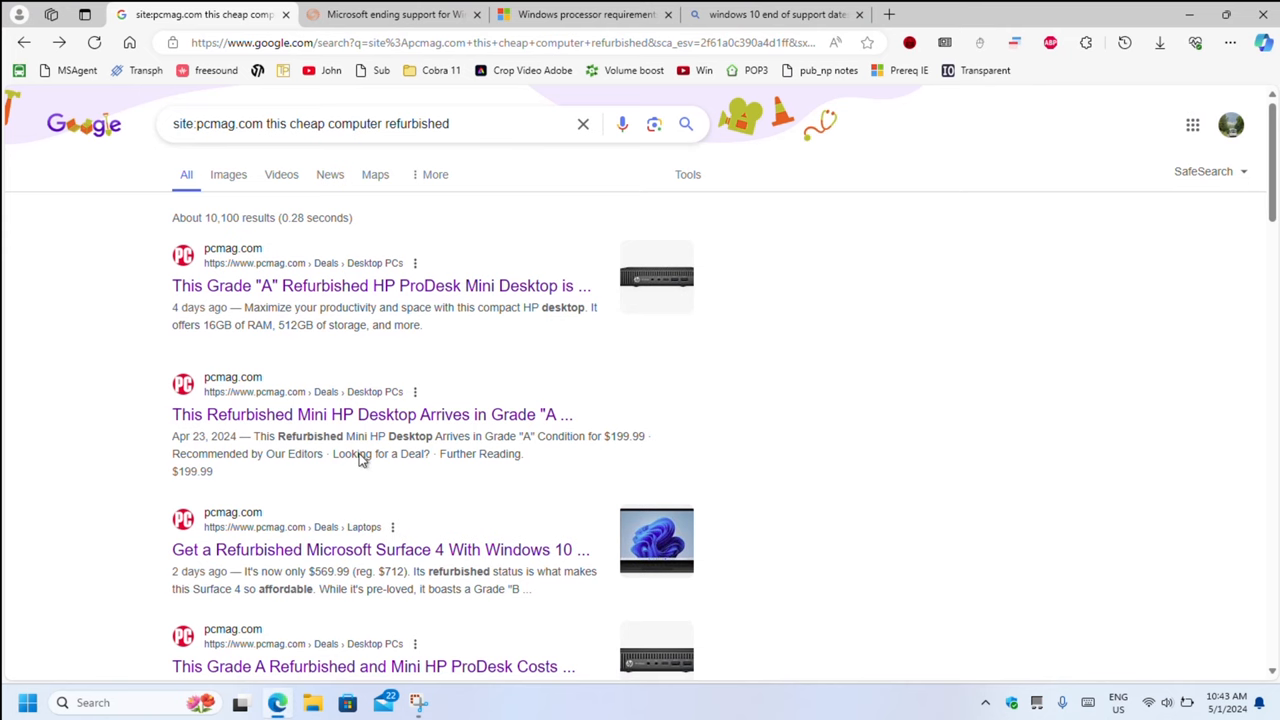
mouse_move(756, 396)
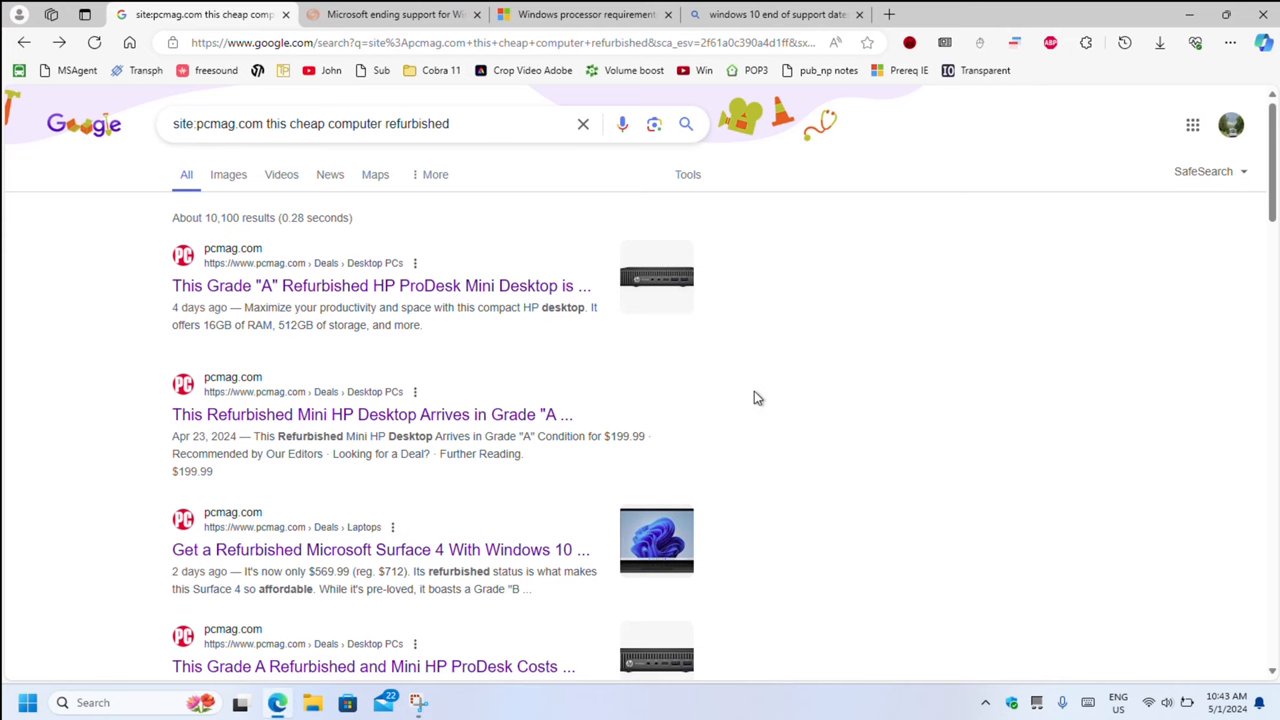
mouse_move(224, 304)
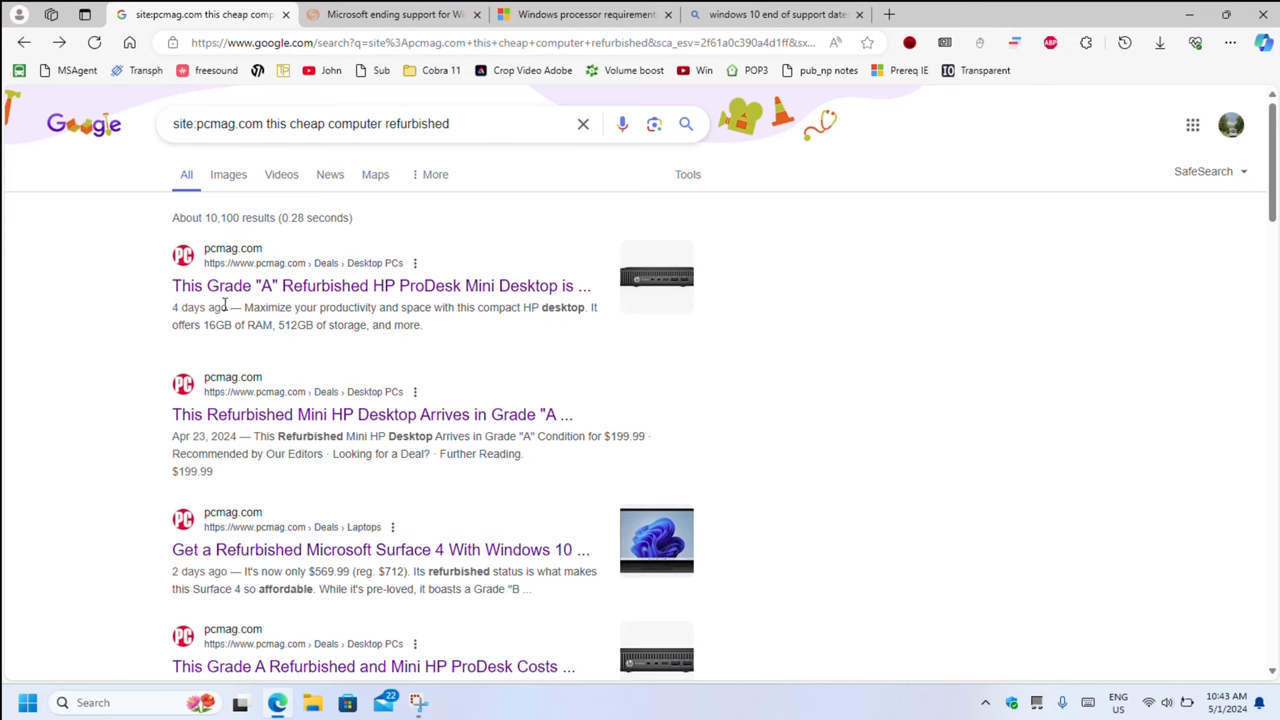
From the pcmag.com refurbished-computer results, open the Grade-A refurbished HP ProDesk Mini Desktop deal.
double_click(200, 308)
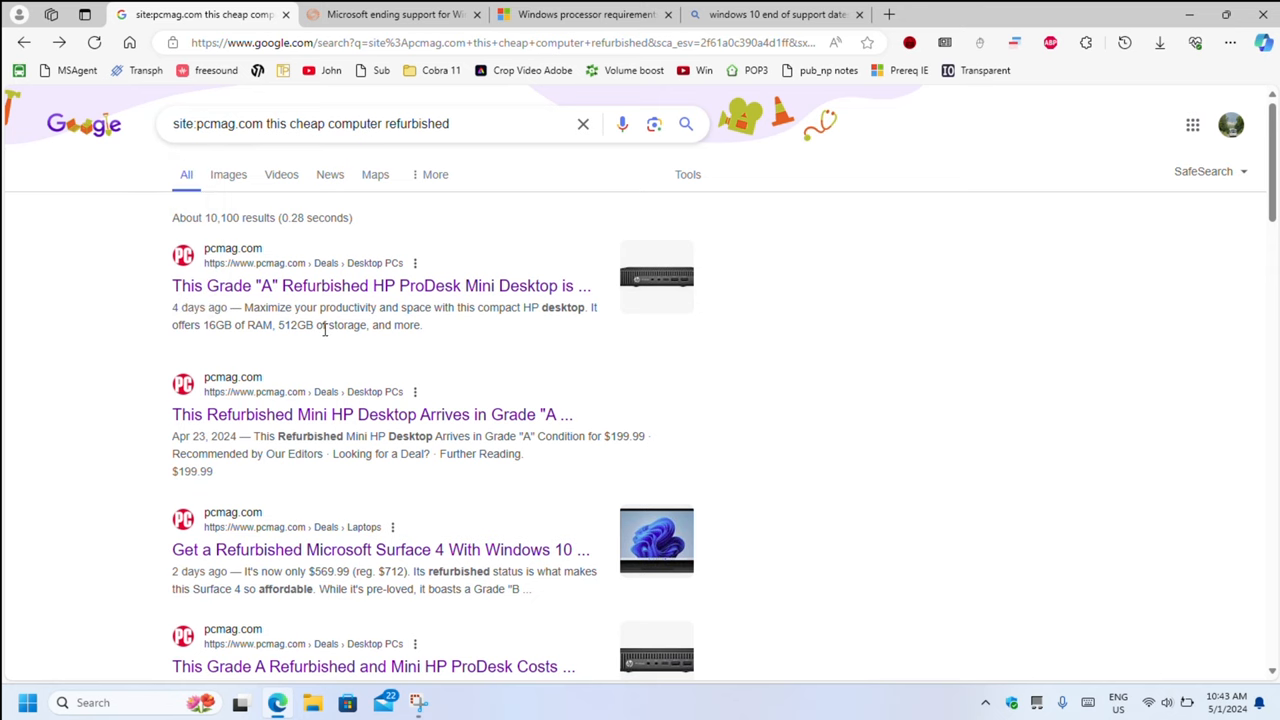
left_click(380, 284)
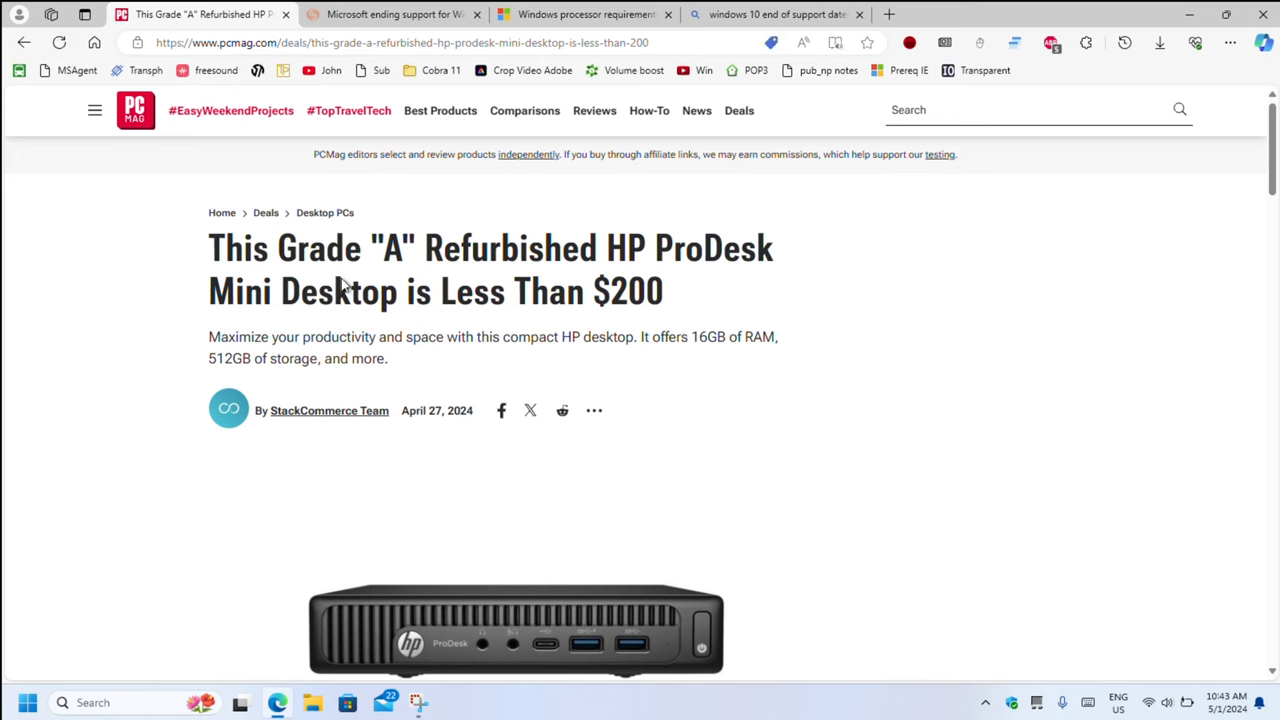
mouse_move(592, 340)
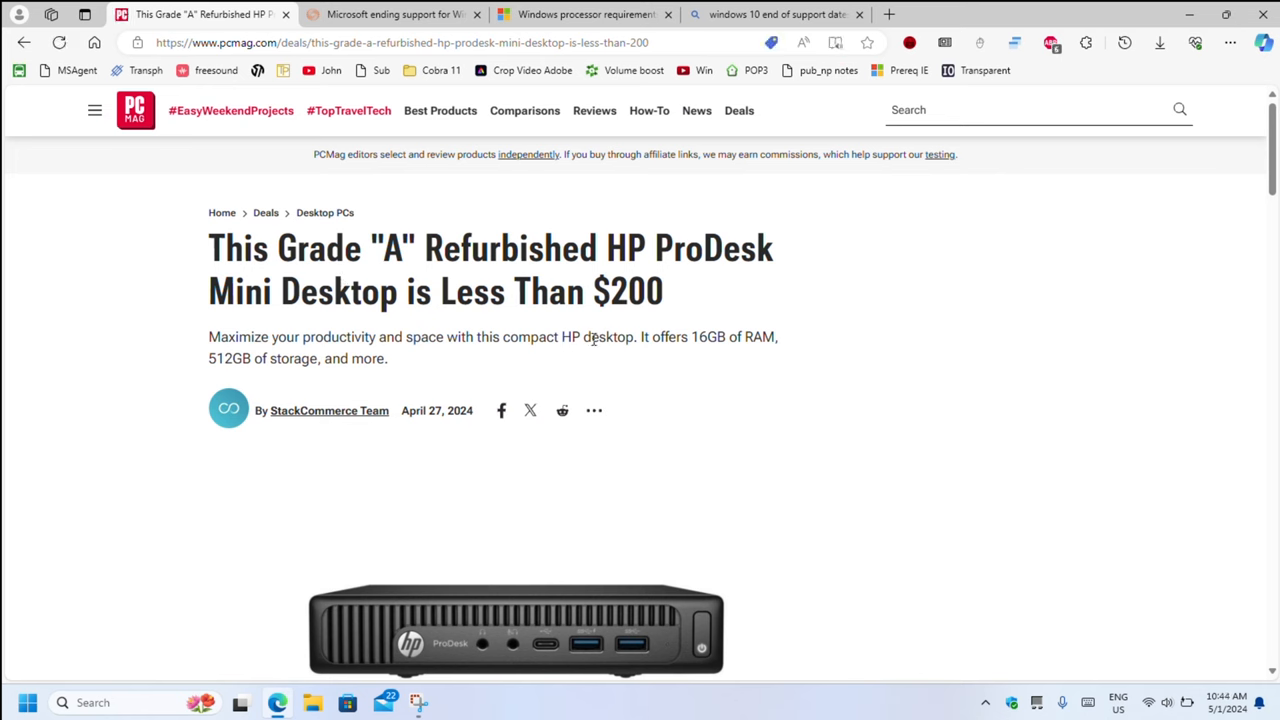
Reach the ProDesk article's Core i5-6400T / 16GB RAM specs paragraph, then switch to the Windows processor requirements tab.
left_click_drag(692, 336, 778, 336)
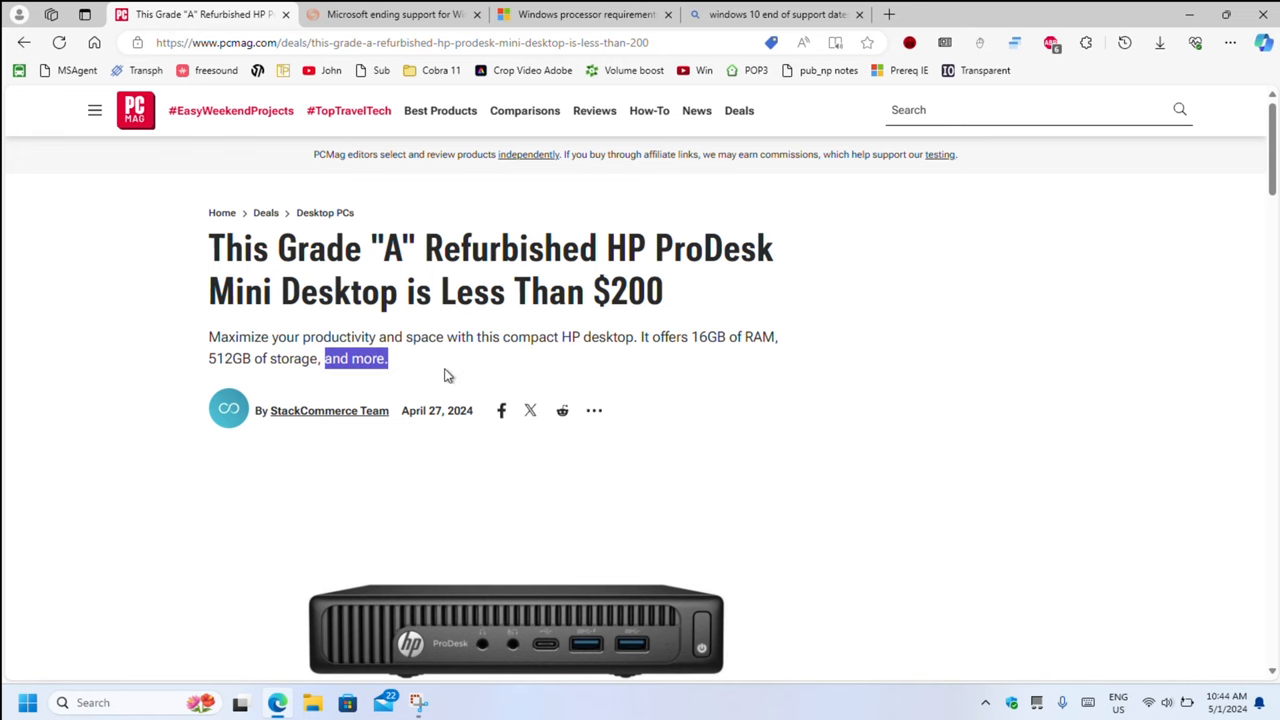
scroll("down", 3)
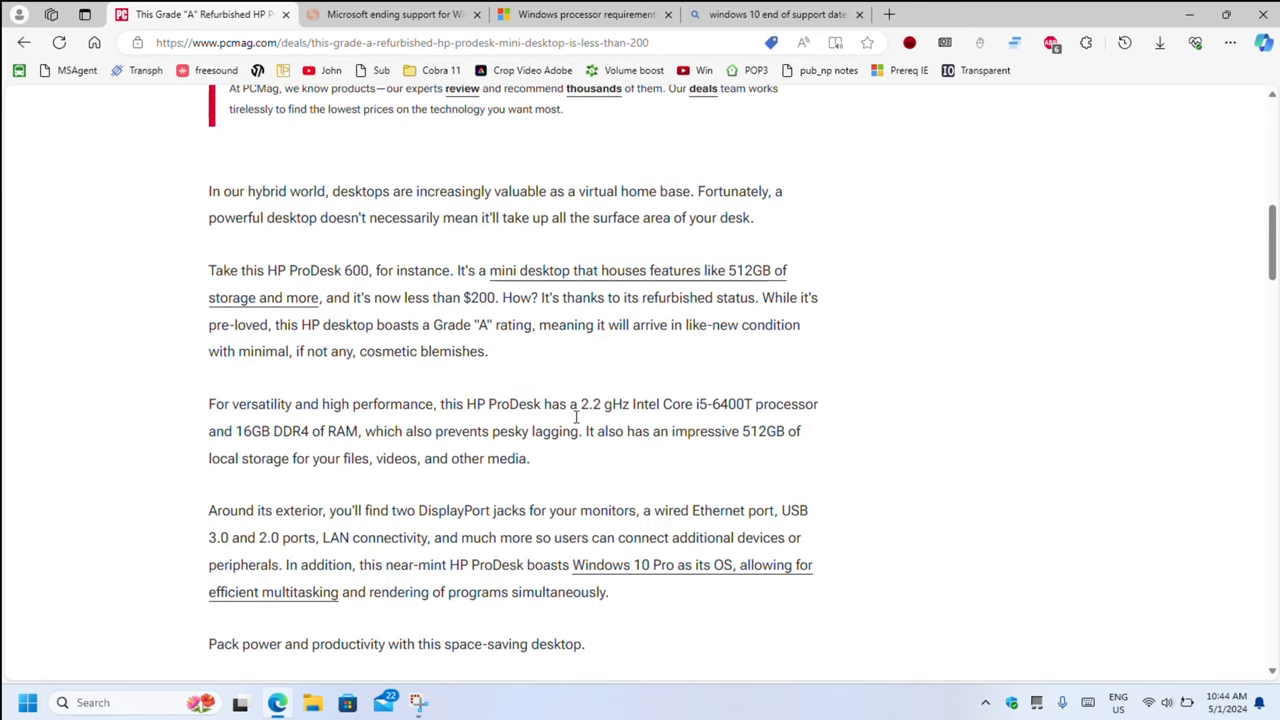
double_click(704, 404)
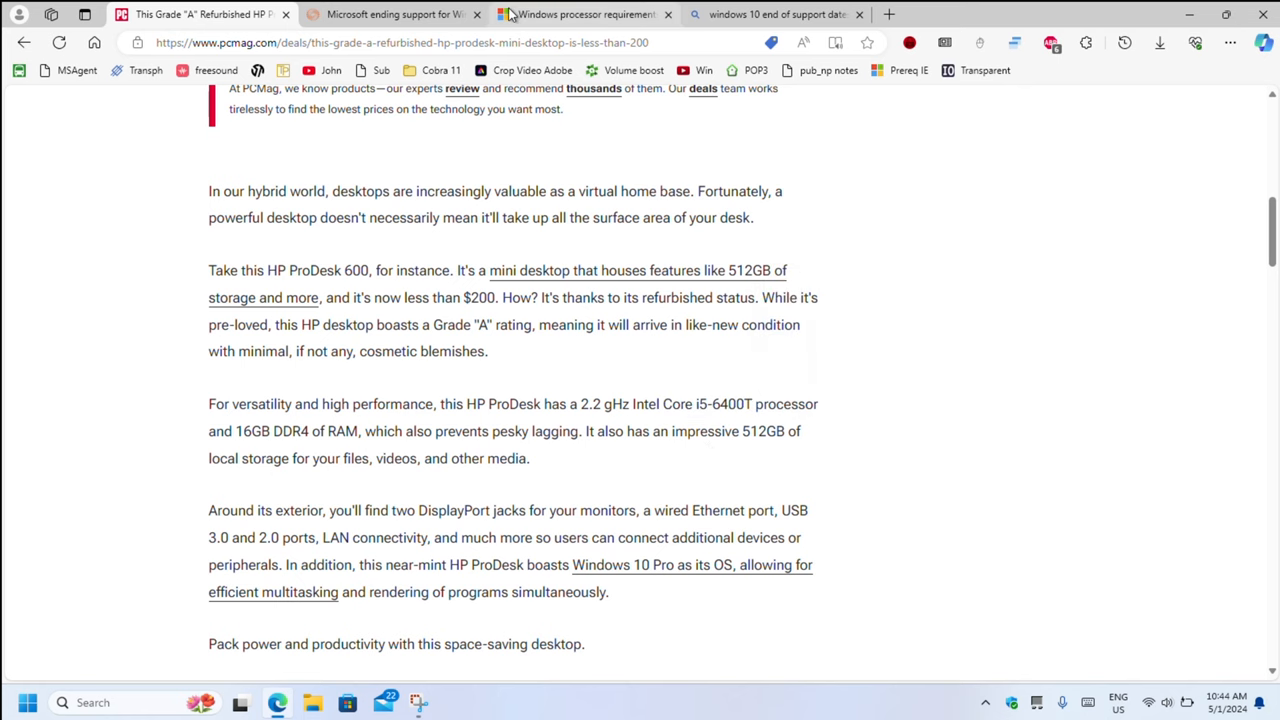
left_click(584, 14)
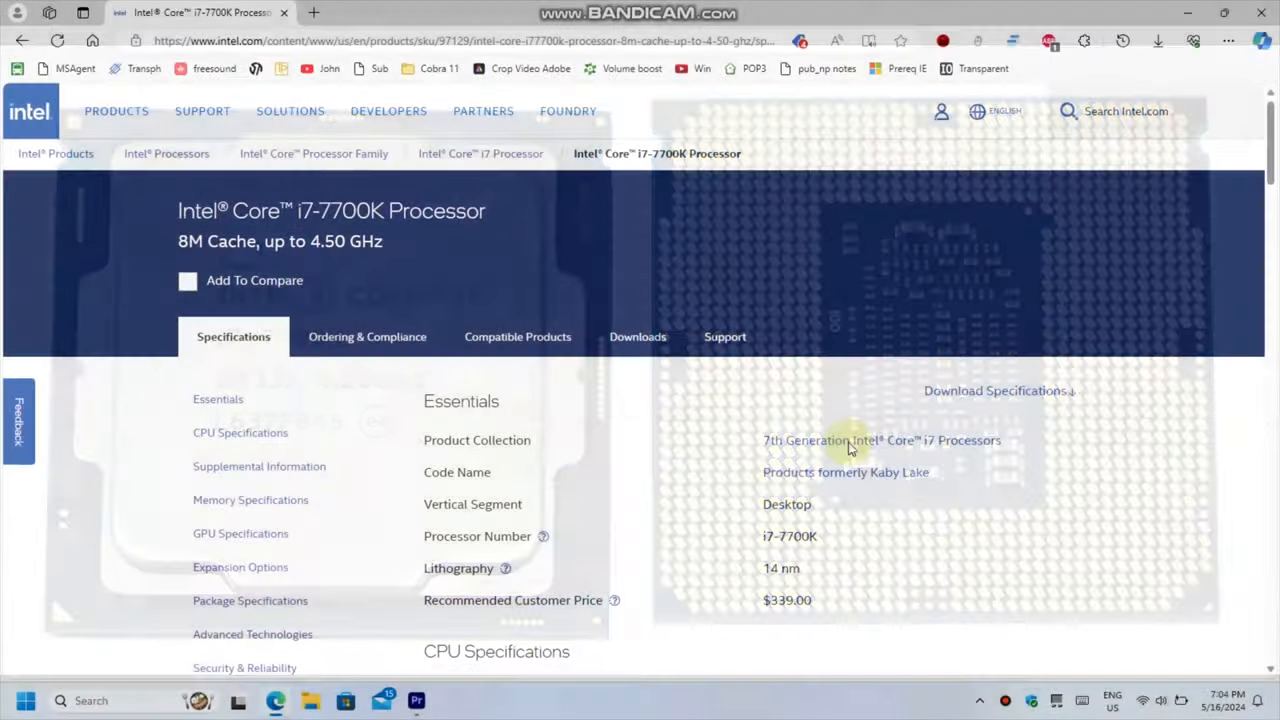
Scroll the i7-7700K ARK page to Supplemental Information showing discontinued status and March 31, 2024 servicing end.
scroll("down", 3)
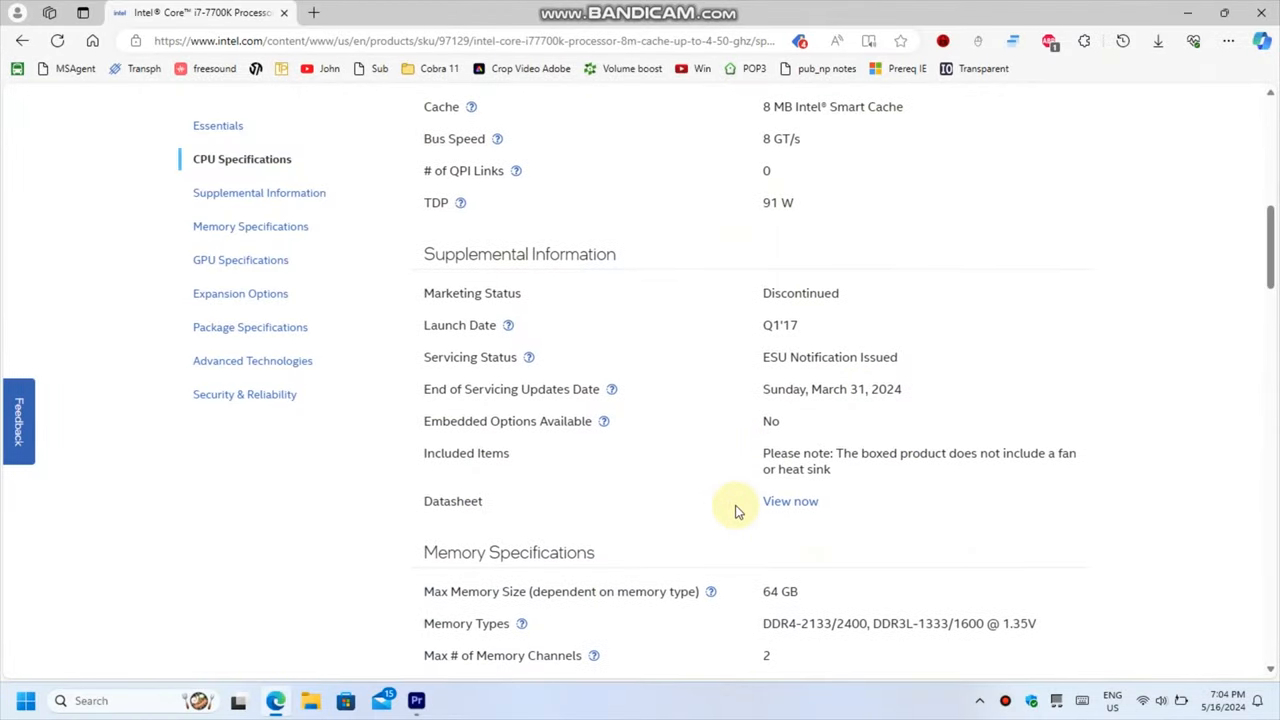
scroll("down", 3)
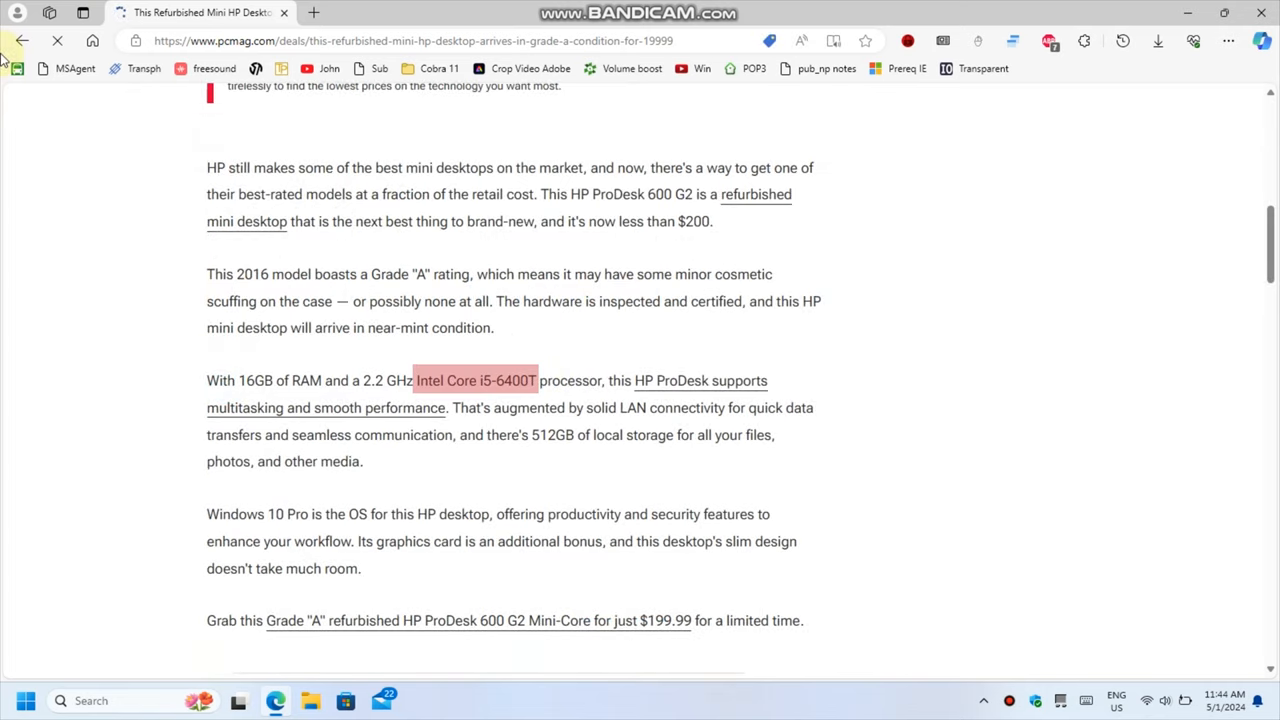
left_click(476, 380)
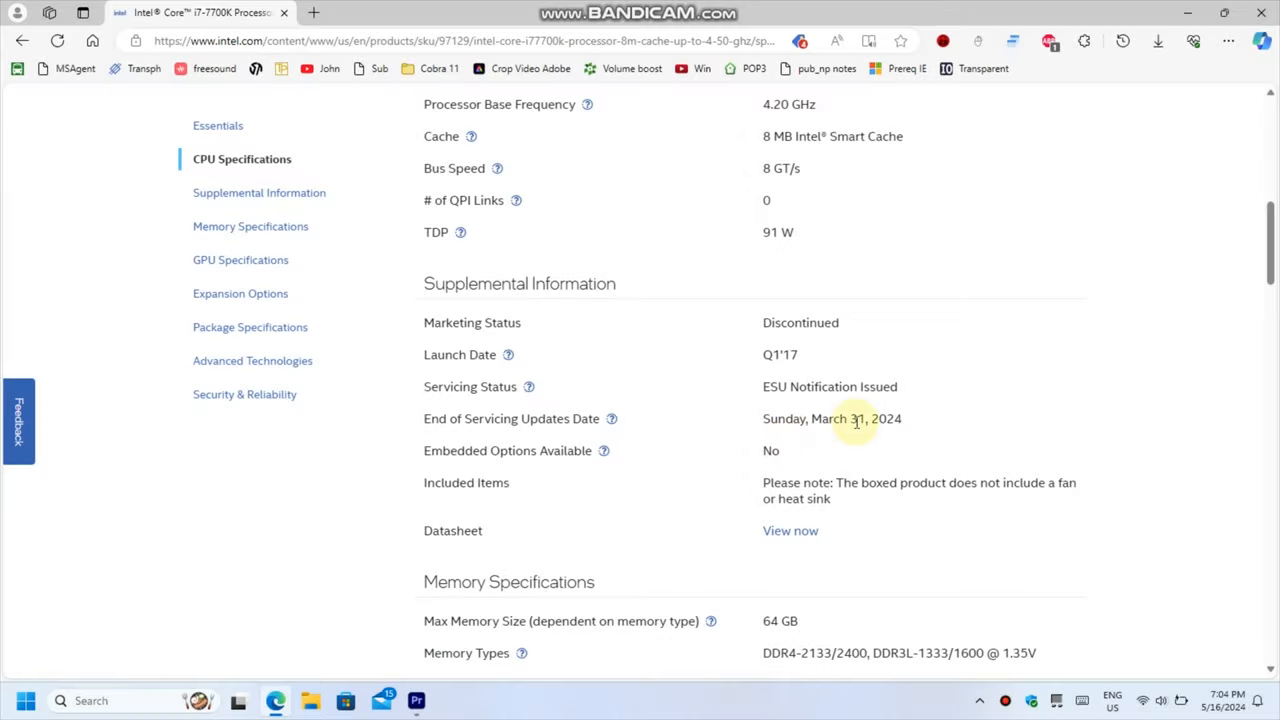
mouse_move(790, 452)
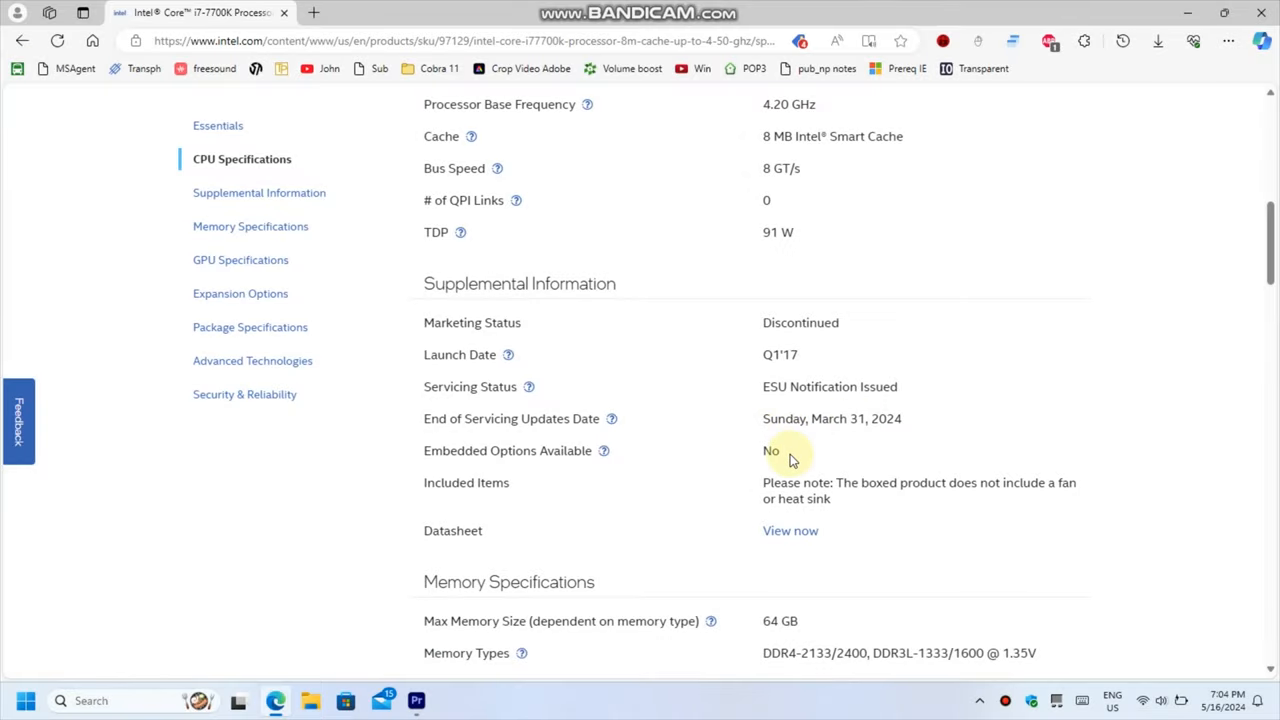
mouse_move(770, 482)
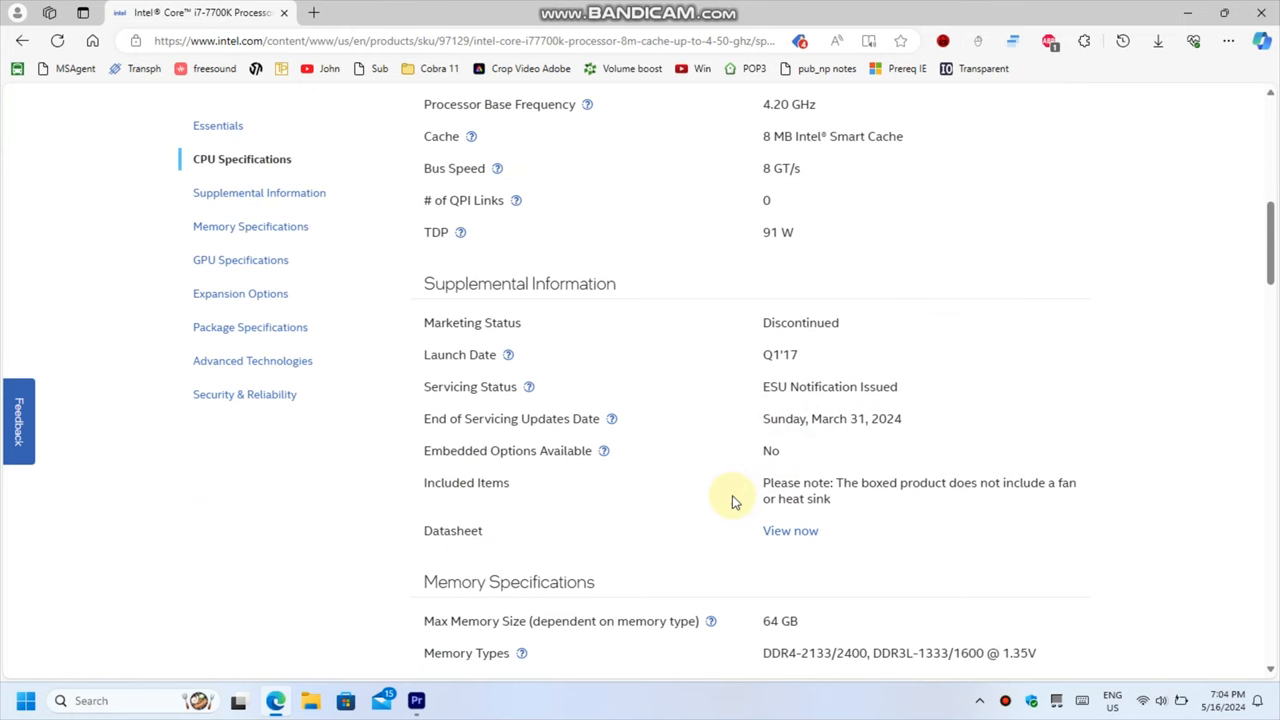
mouse_move(728, 512)
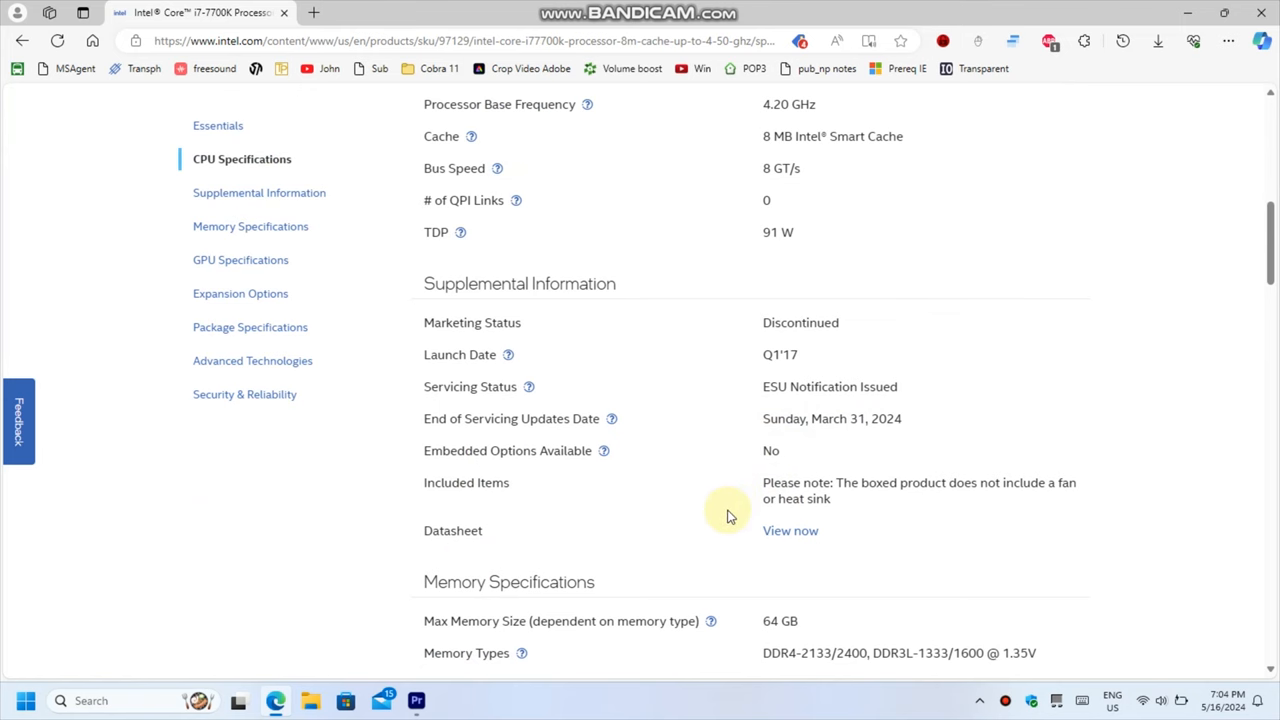
scroll("down", 3)
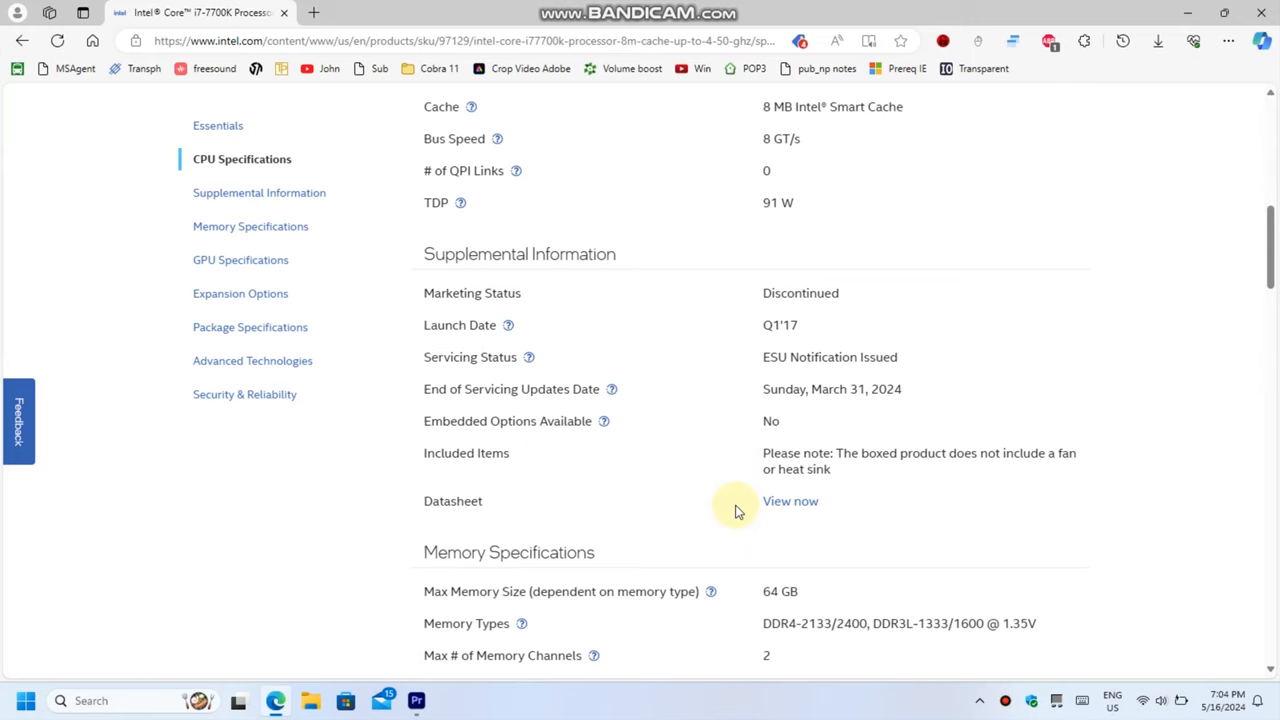
scroll("down", 3)
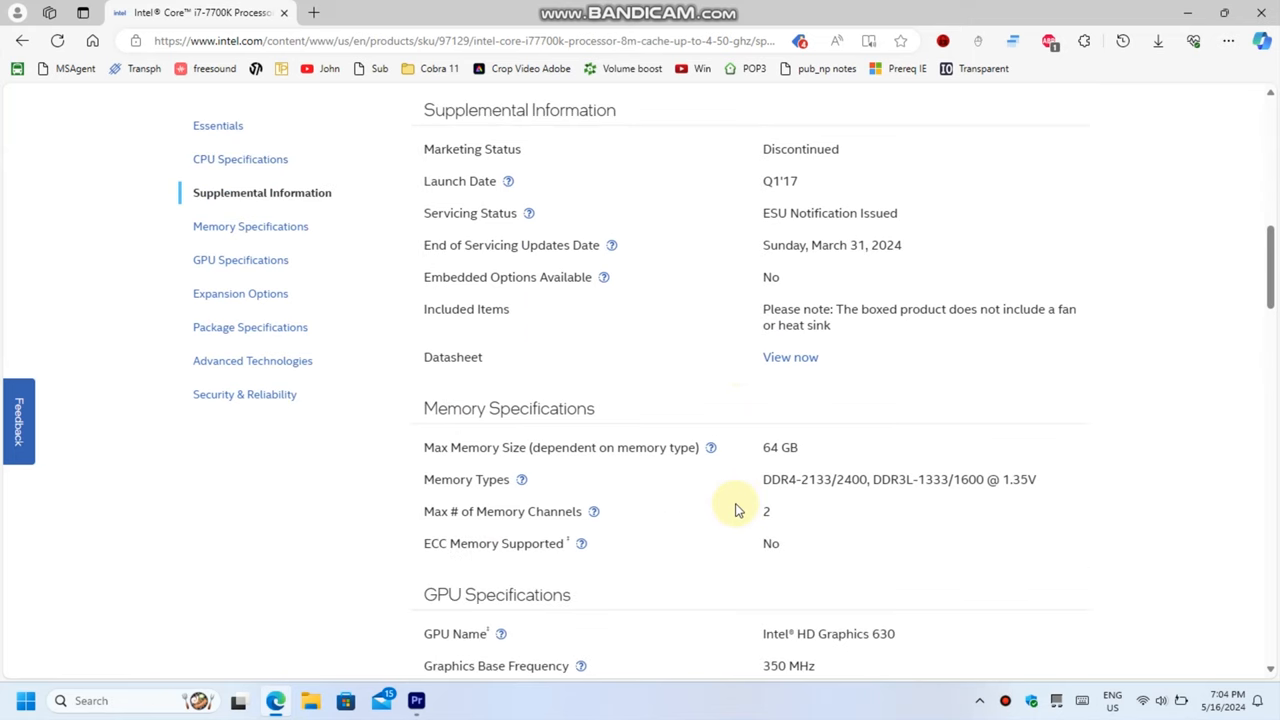
scroll("down", 3)
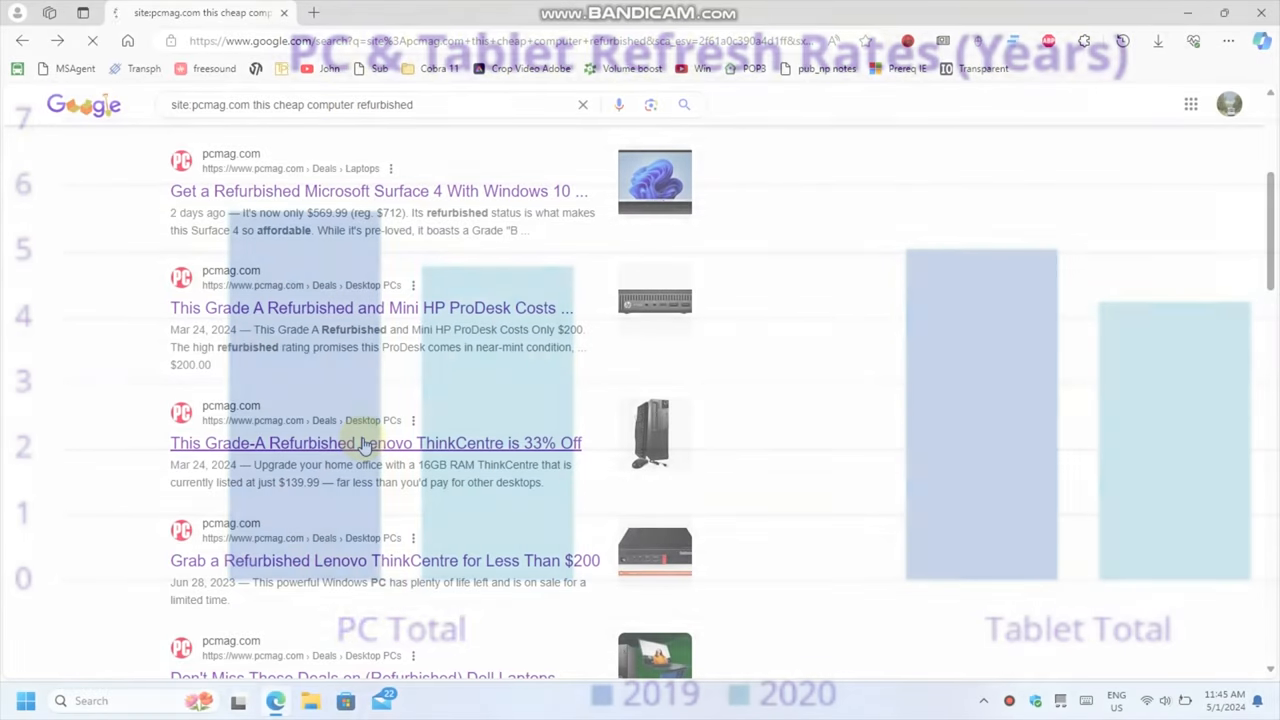
Open the Lenovo ThinkCentre 33% Off deal and scroll to its Intel i5-3470 specs paragraph.
left_click(376, 444)
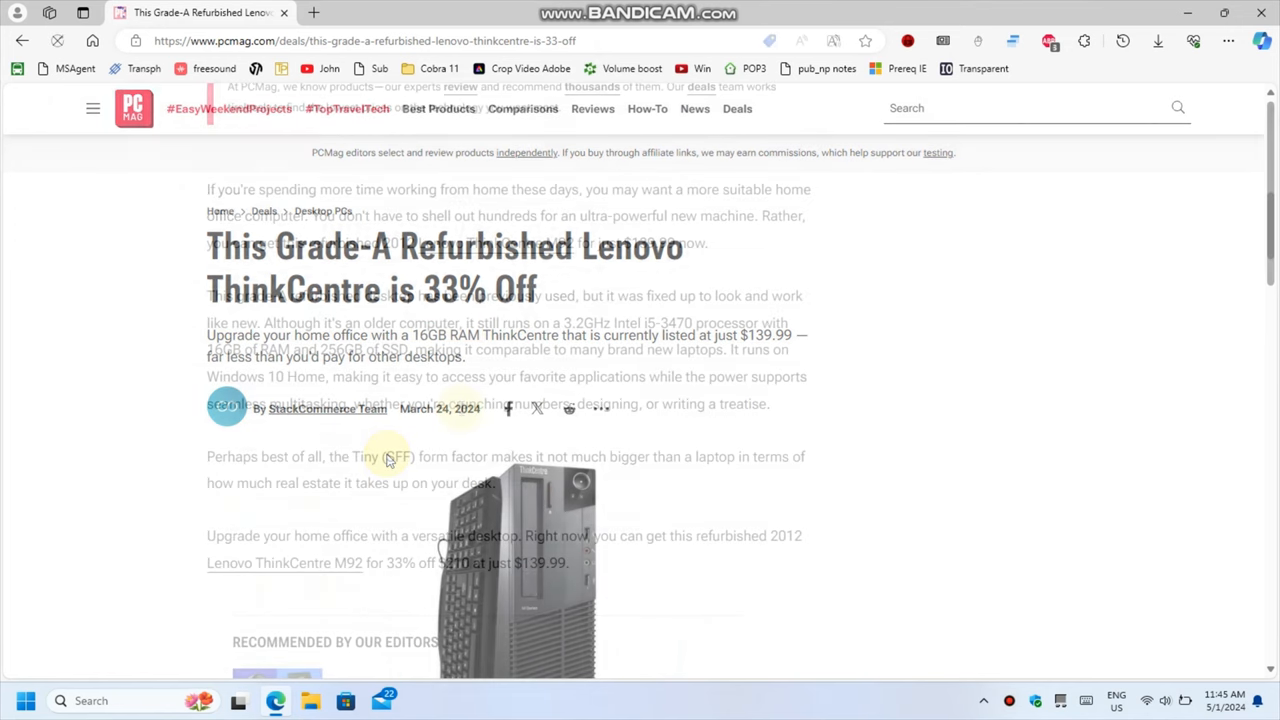
scroll("down", 3)
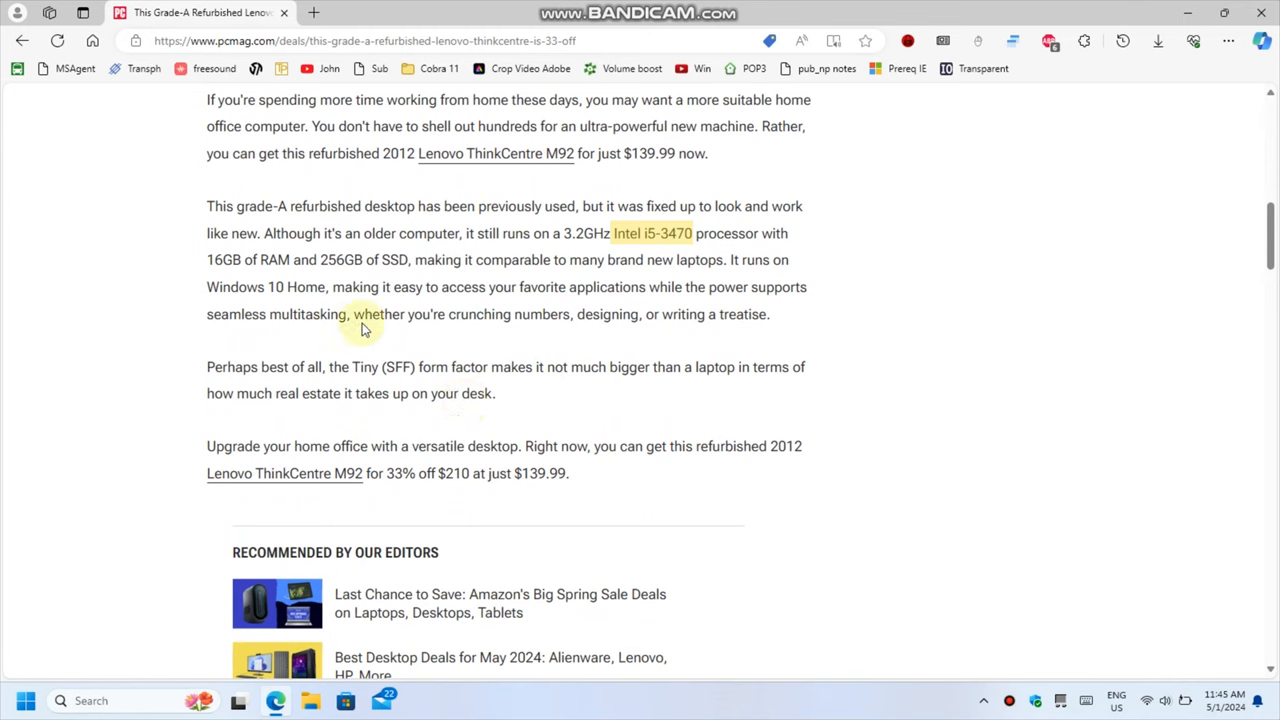
mouse_move(542, 304)
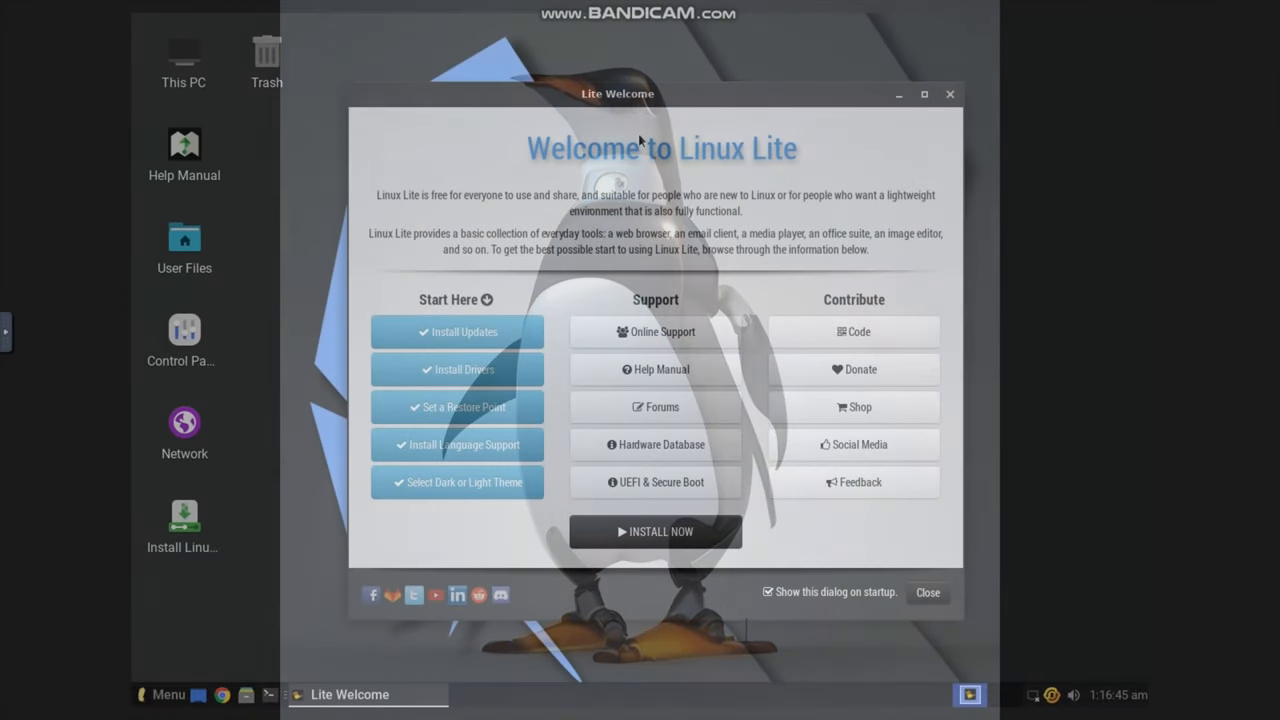
Close the Linux Lite welcome window and launch Word Processor from the Menu's Office category.
left_click(928, 592)
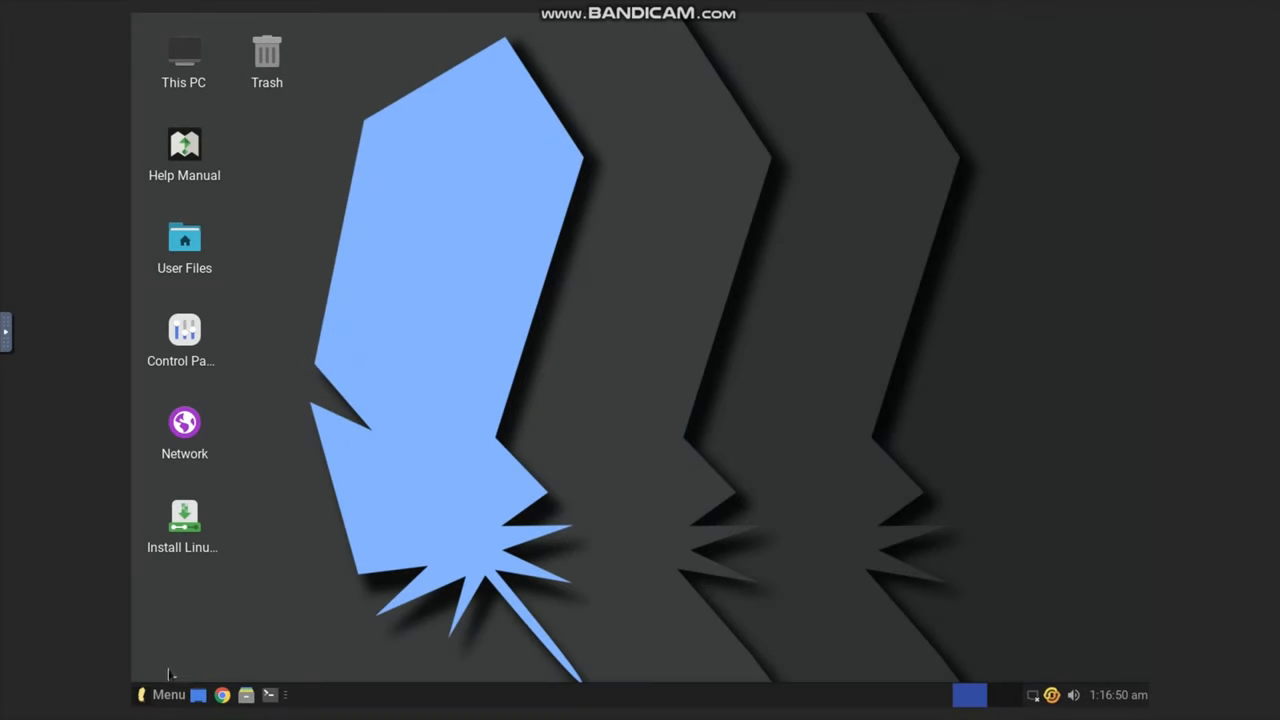
left_click(168, 694)
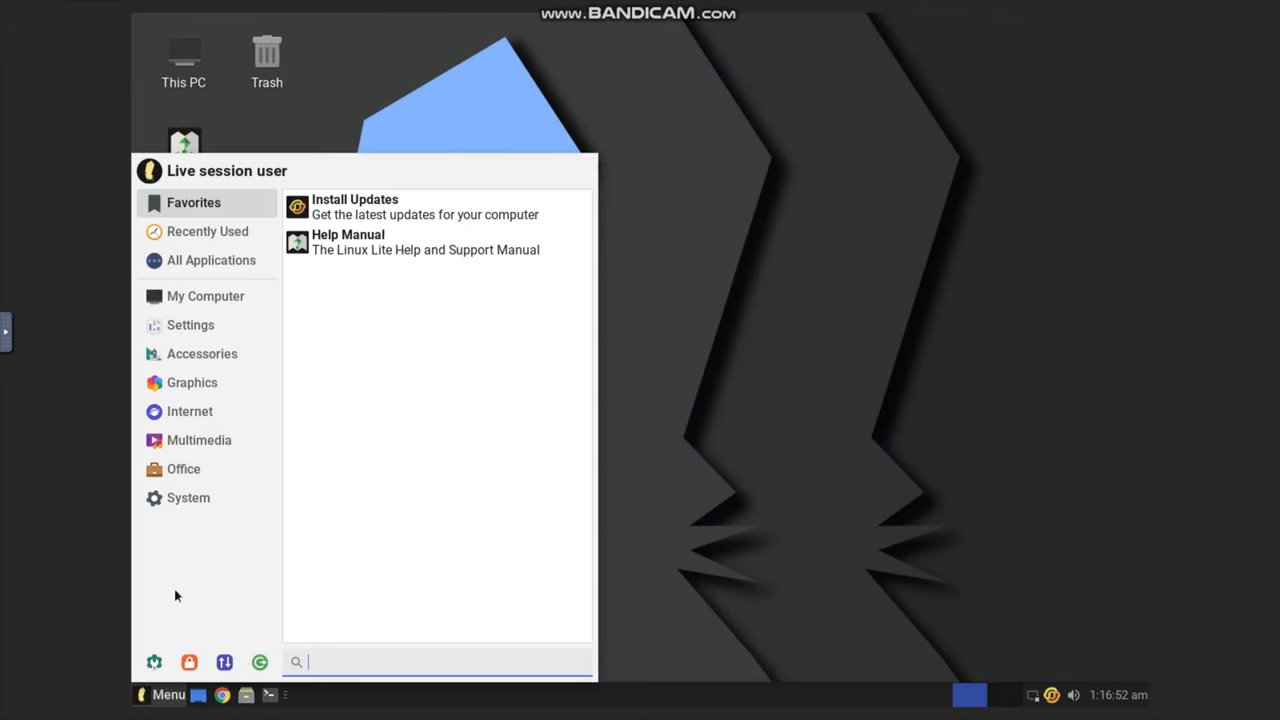
left_click(184, 468)
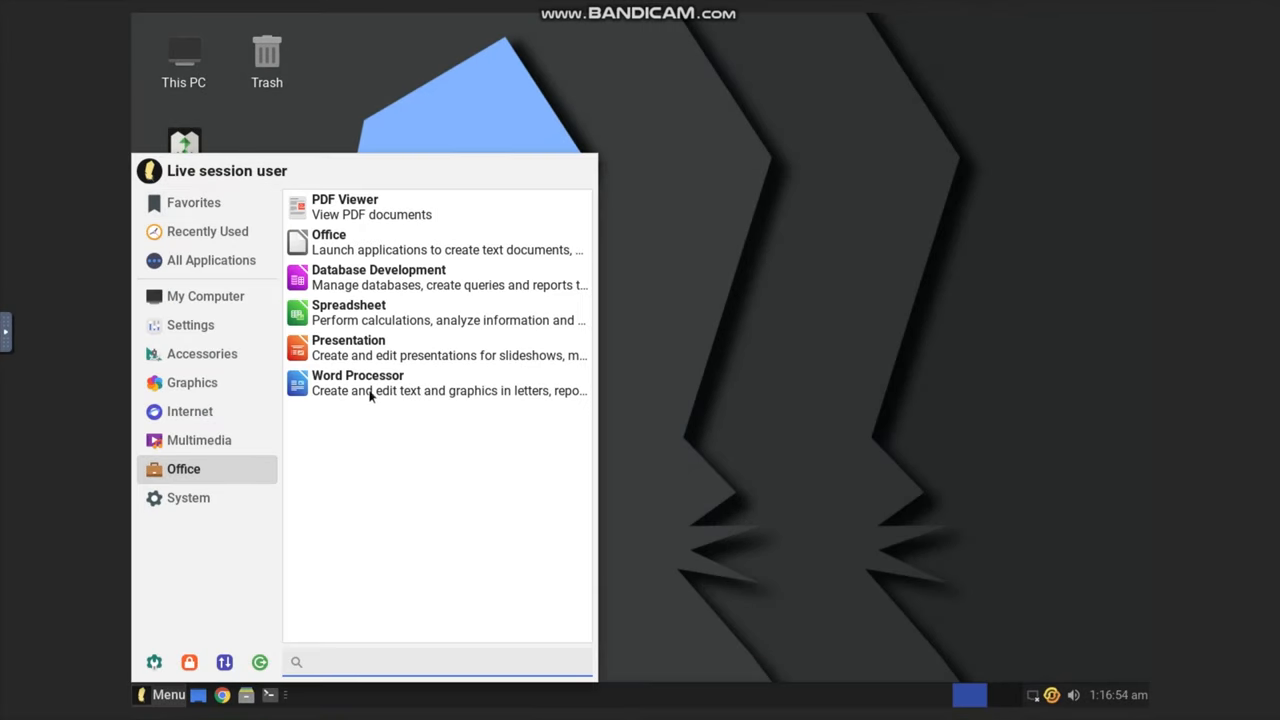
left_click(356, 382)
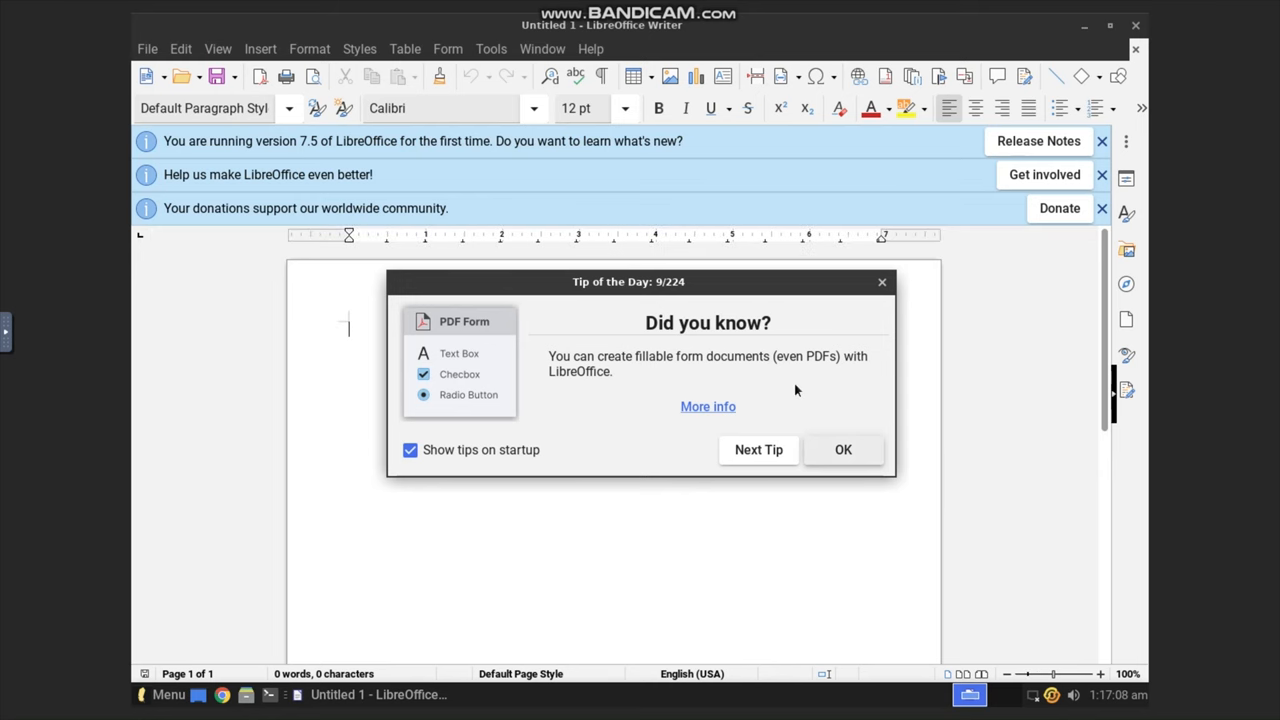
Dismiss the tip, type 'This is Linux Lite 6.6 running in my browser!!!' and set the sentence to 16 pt.
left_click(842, 448)
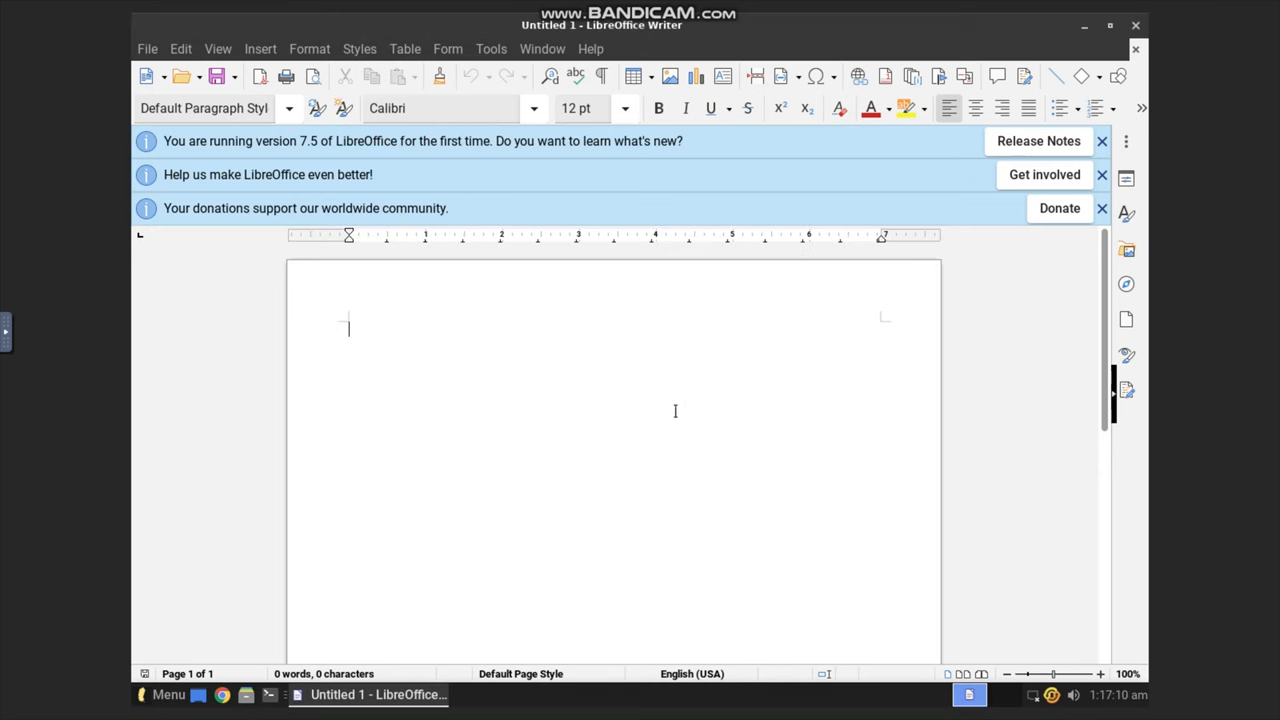
type("This is Linux Lite 6.6 running in my b")
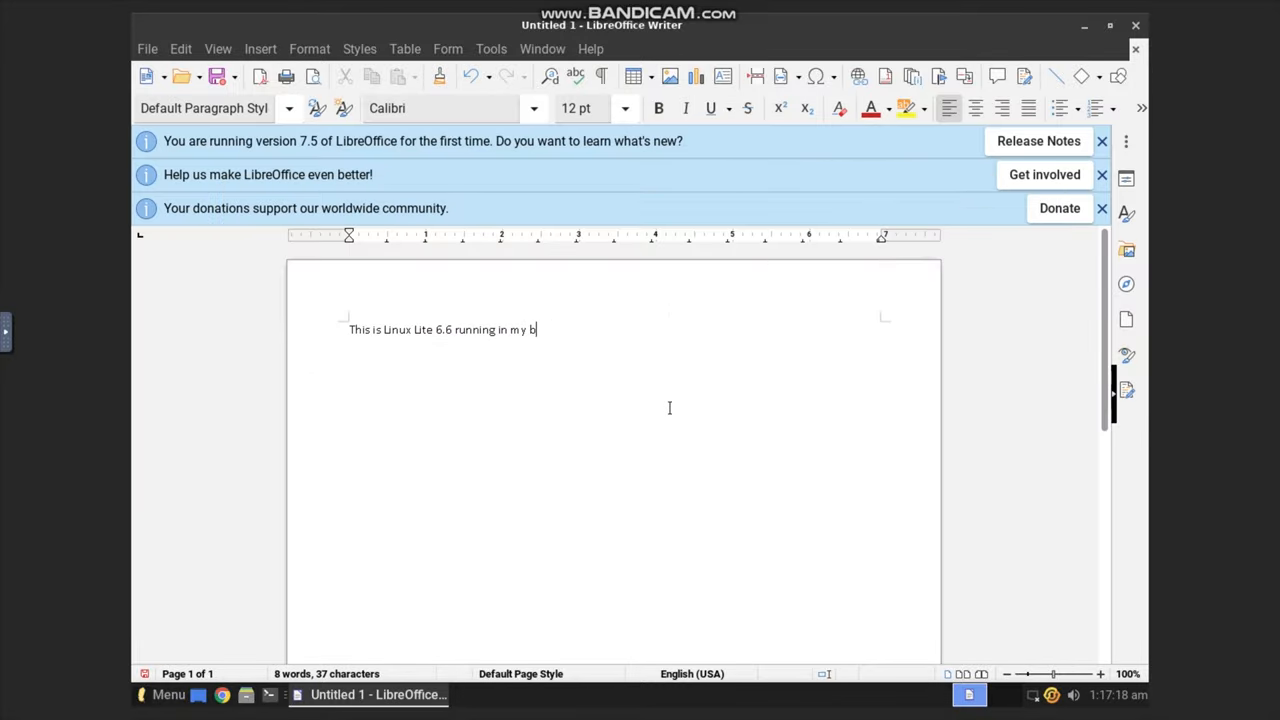
type("rowser!!!")
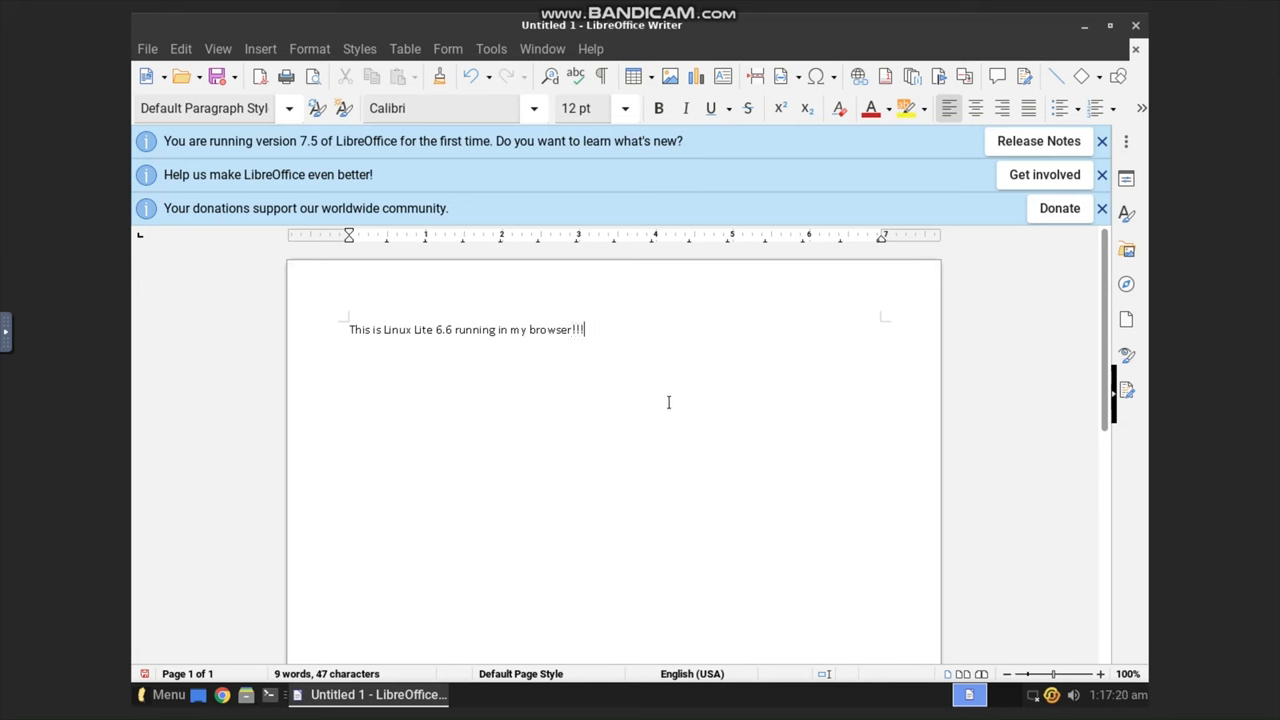
triple_click(464, 328)
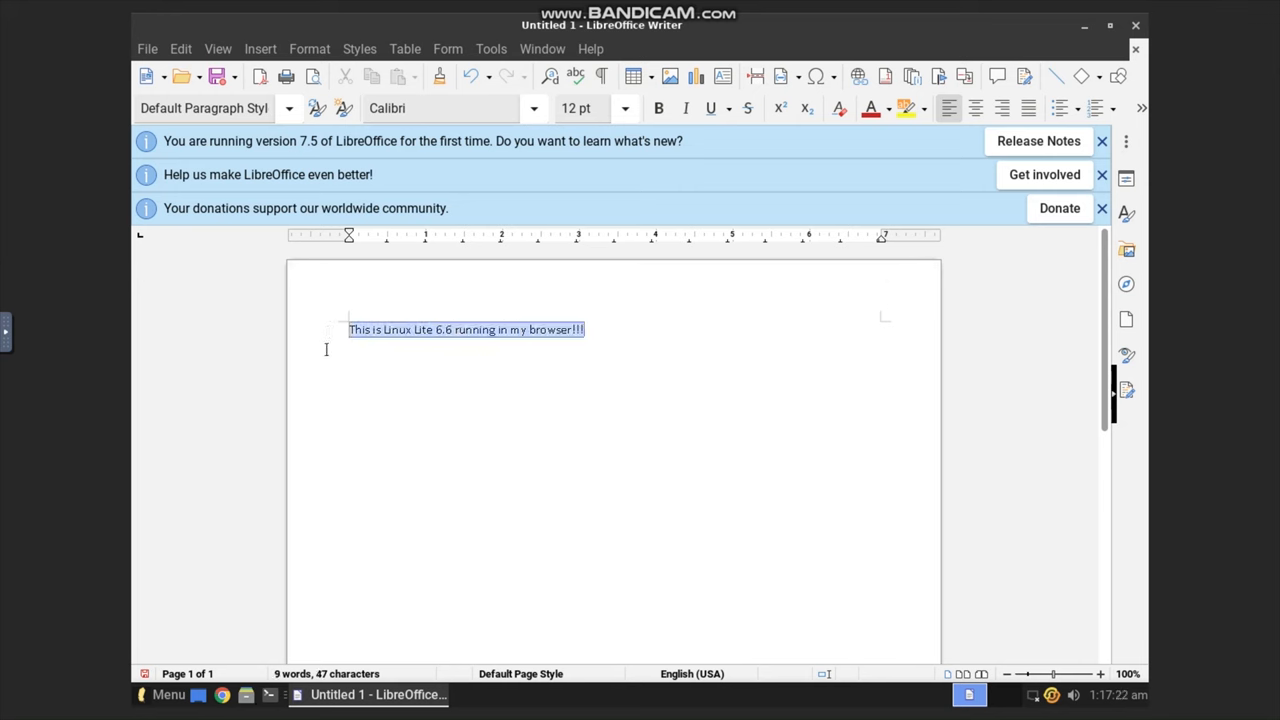
left_click(624, 108)
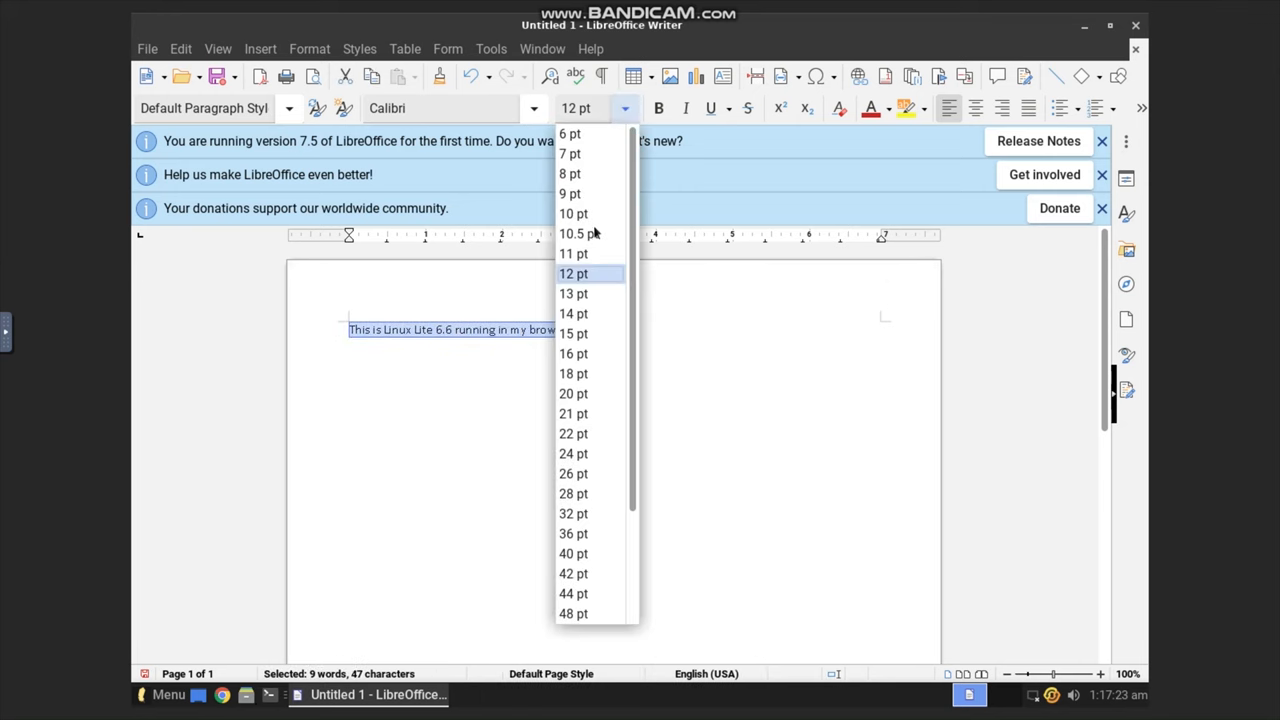
left_click(572, 352)
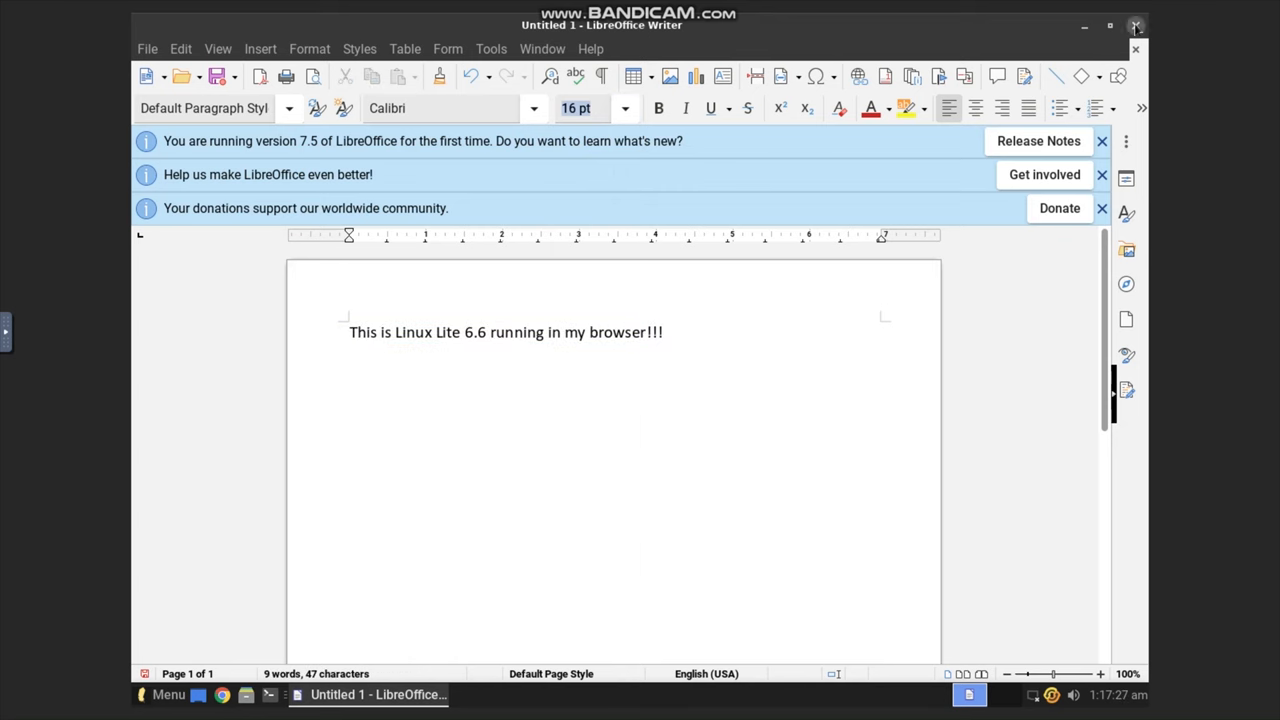
left_click(1136, 24)
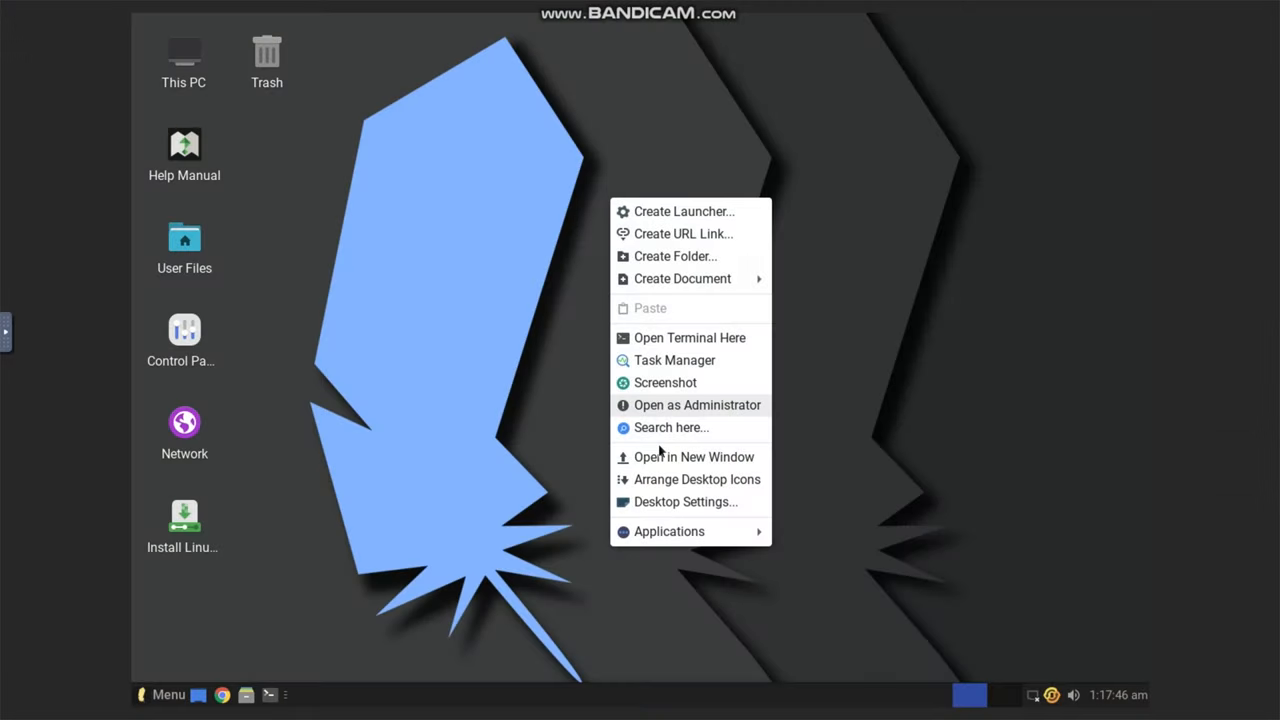
mouse_move(668, 532)
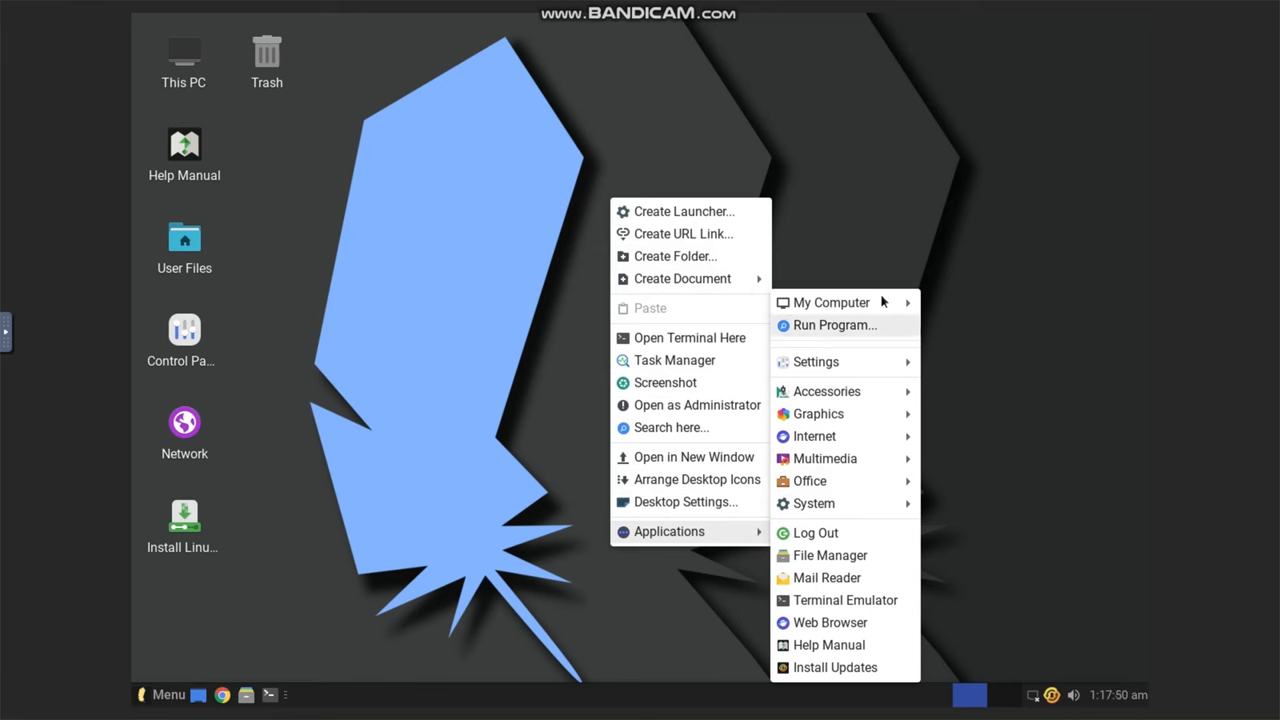
mouse_move(852, 668)
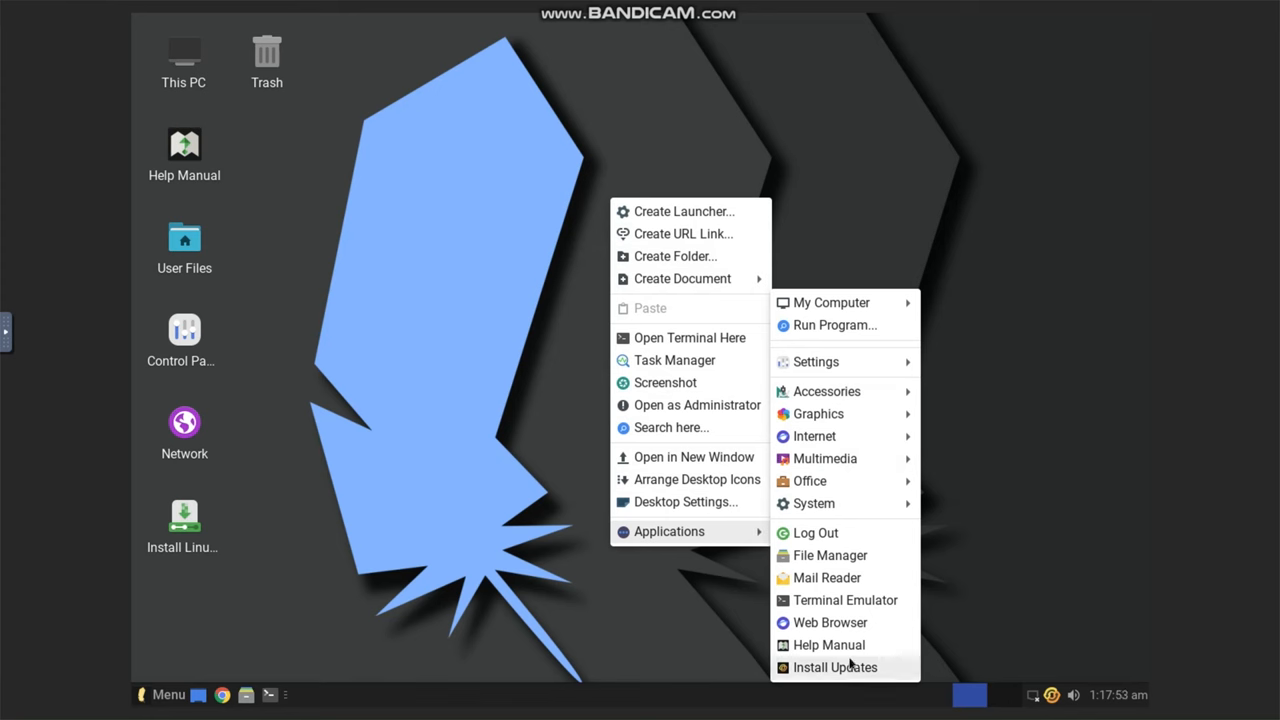
mouse_move(810, 600)
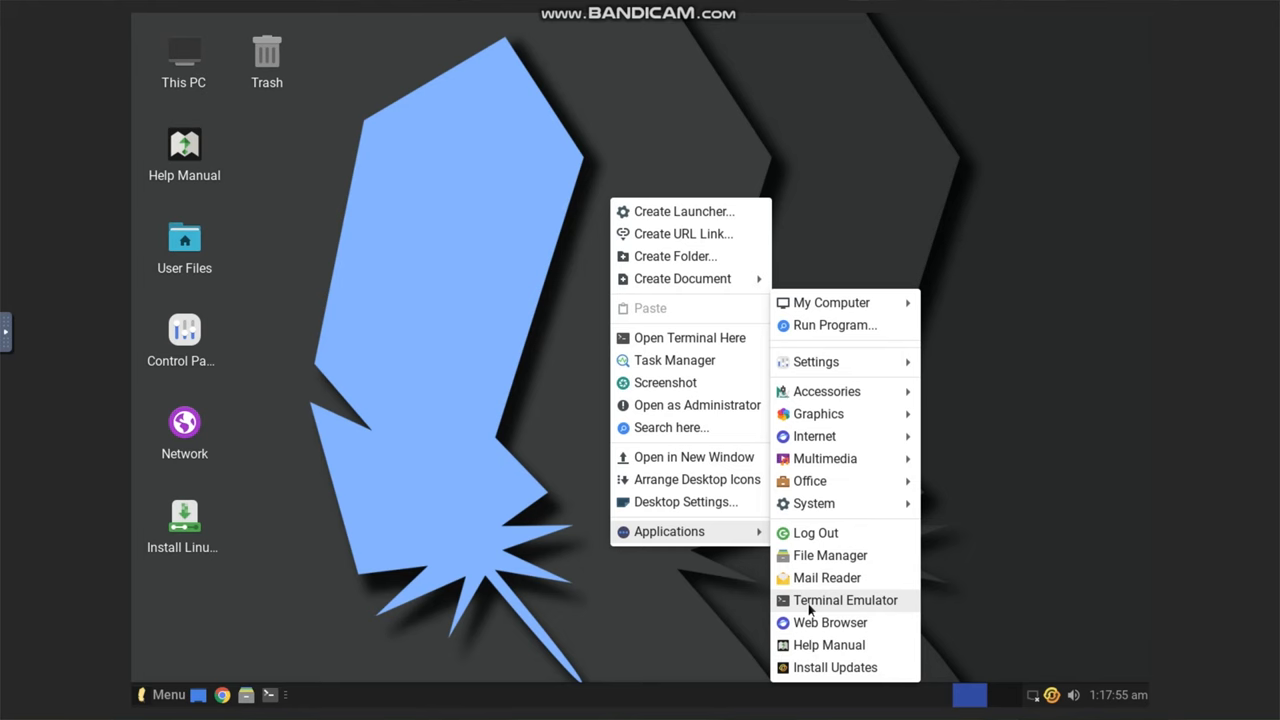
Launch Terminal Emulator from the desktop's Applications menu and move its window.
left_click(844, 600)
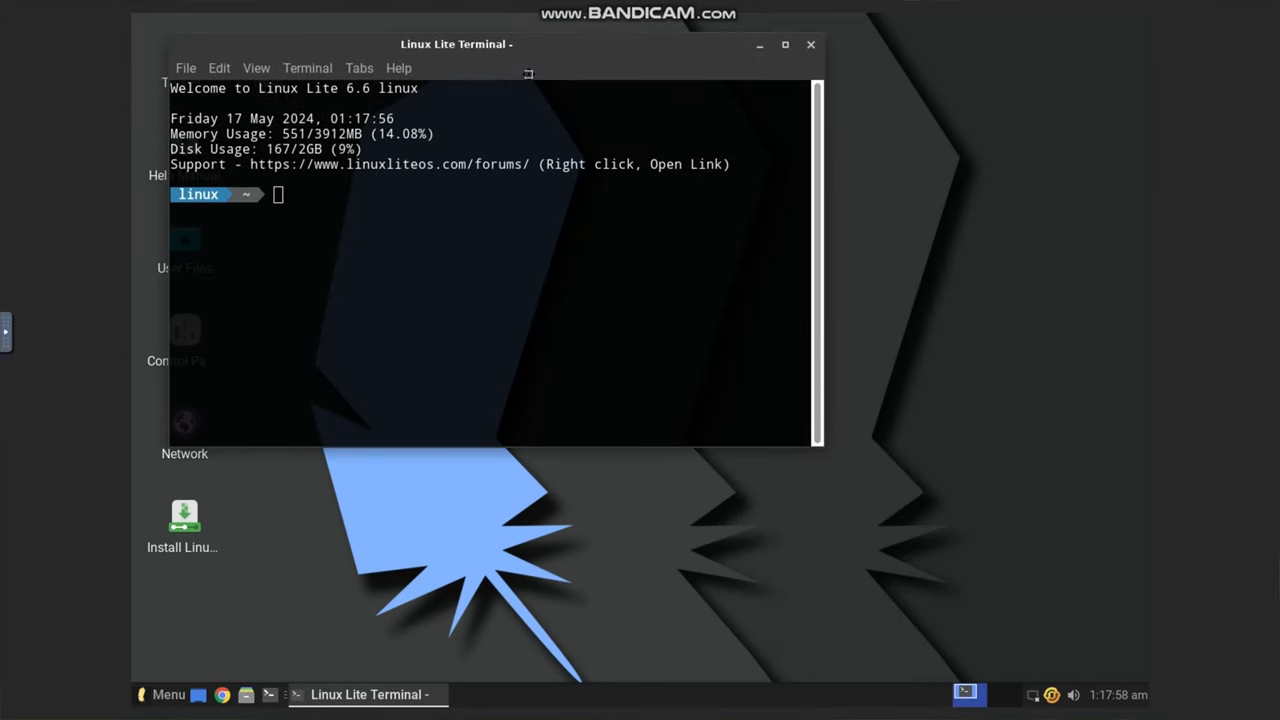
left_click_drag(456, 44, 656, 170)
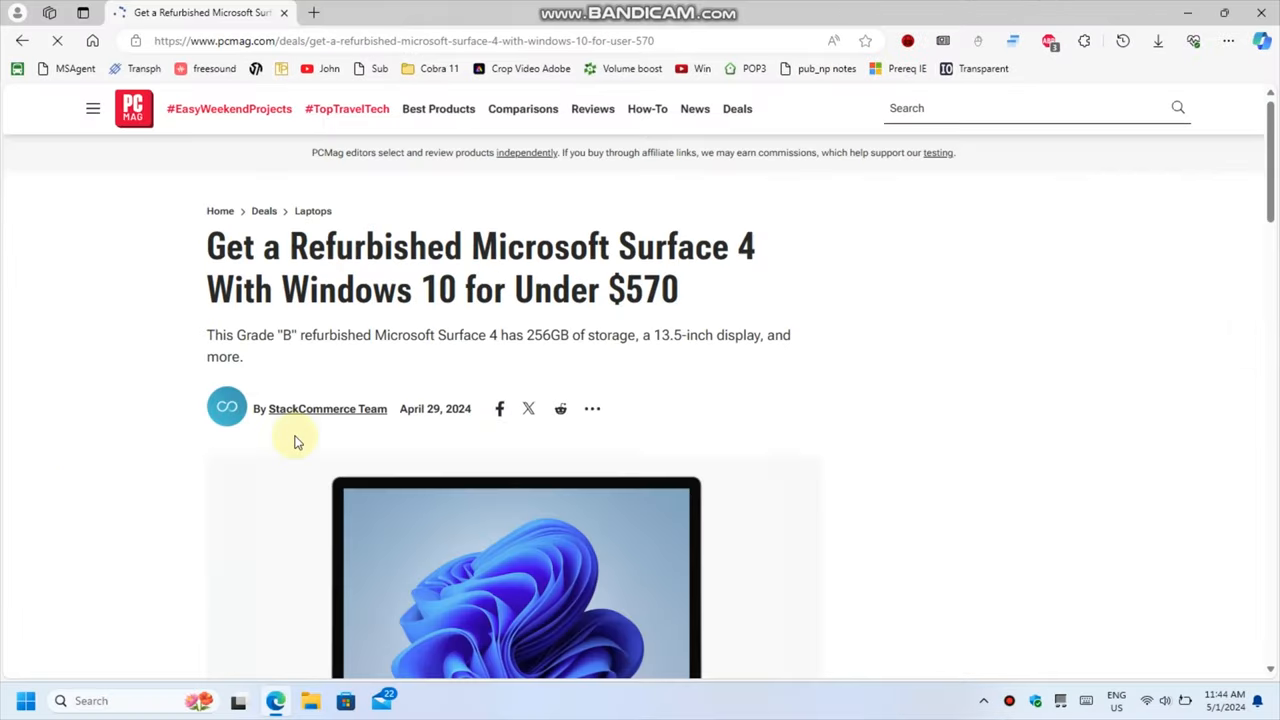
scroll("down", 3)
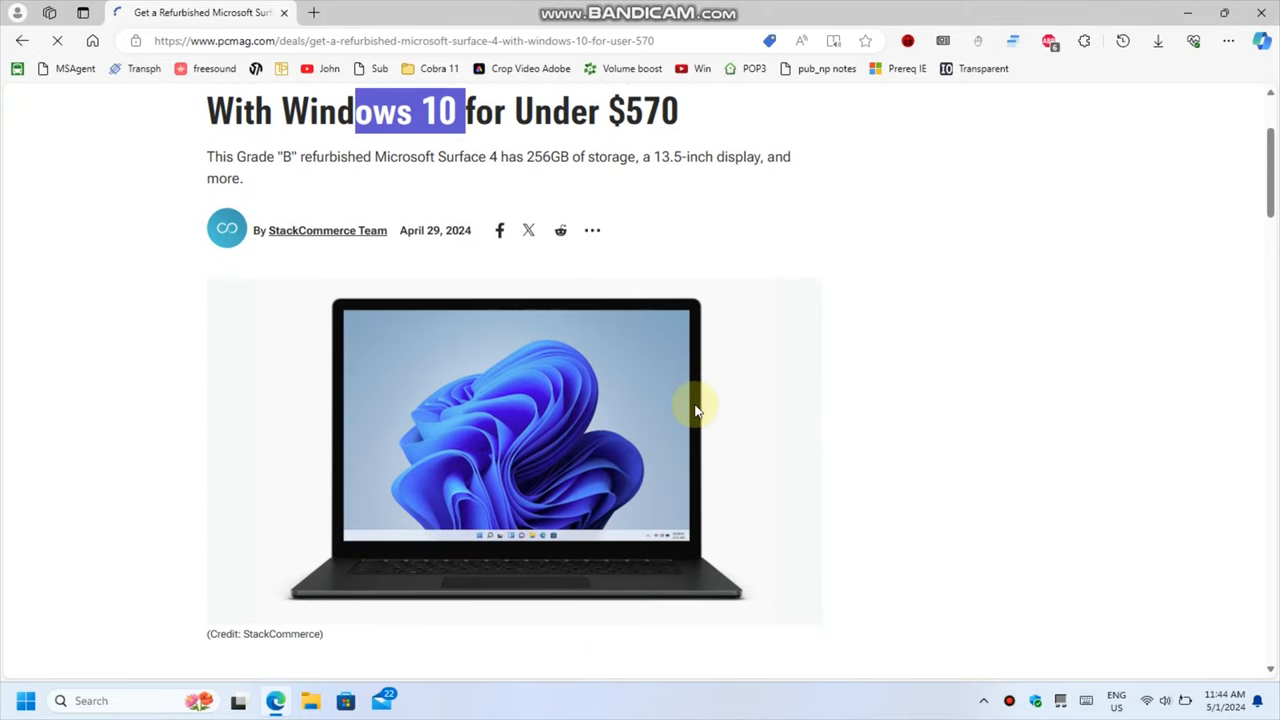
mouse_move(704, 408)
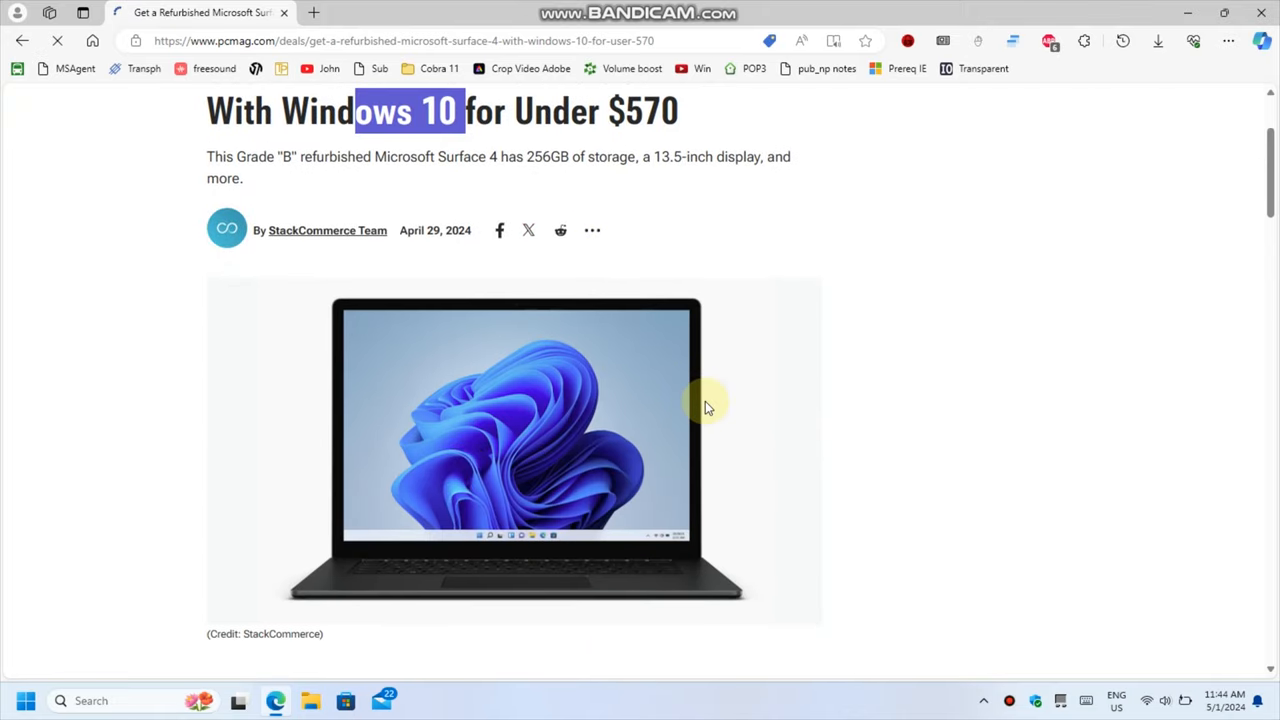
scroll("down", 3)
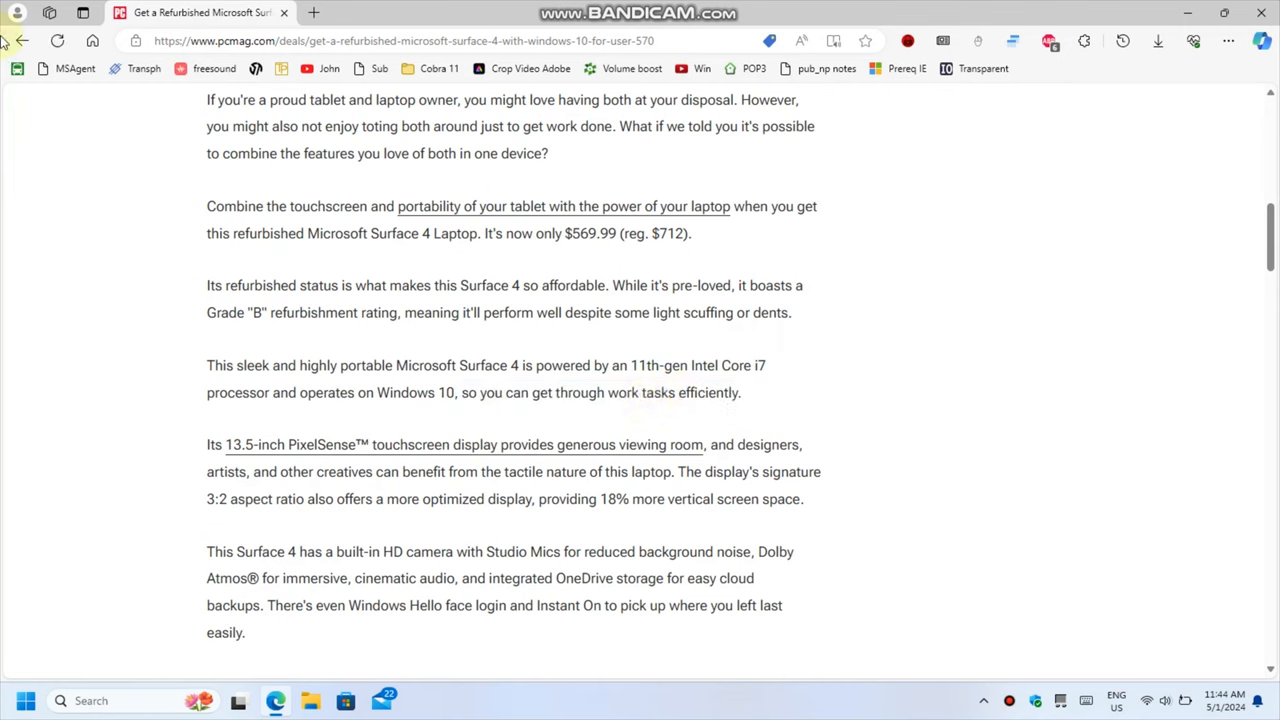
mouse_move(18, 40)
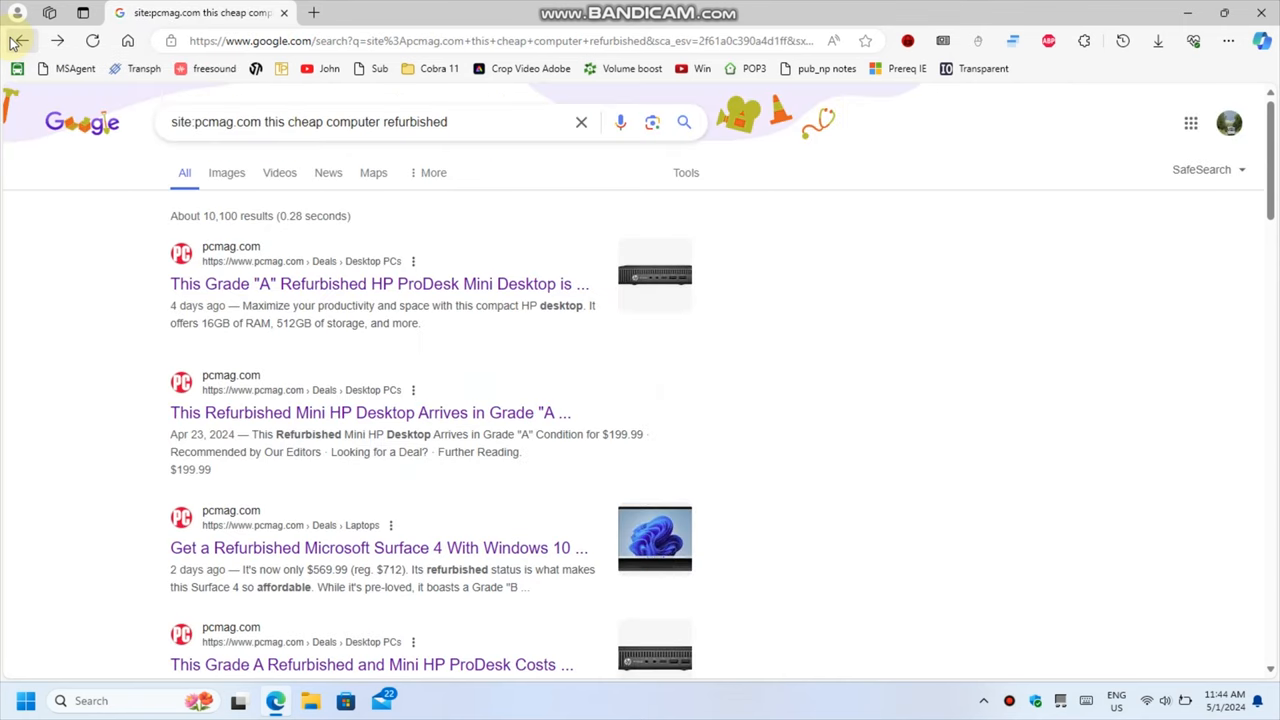
scroll("down", 3)
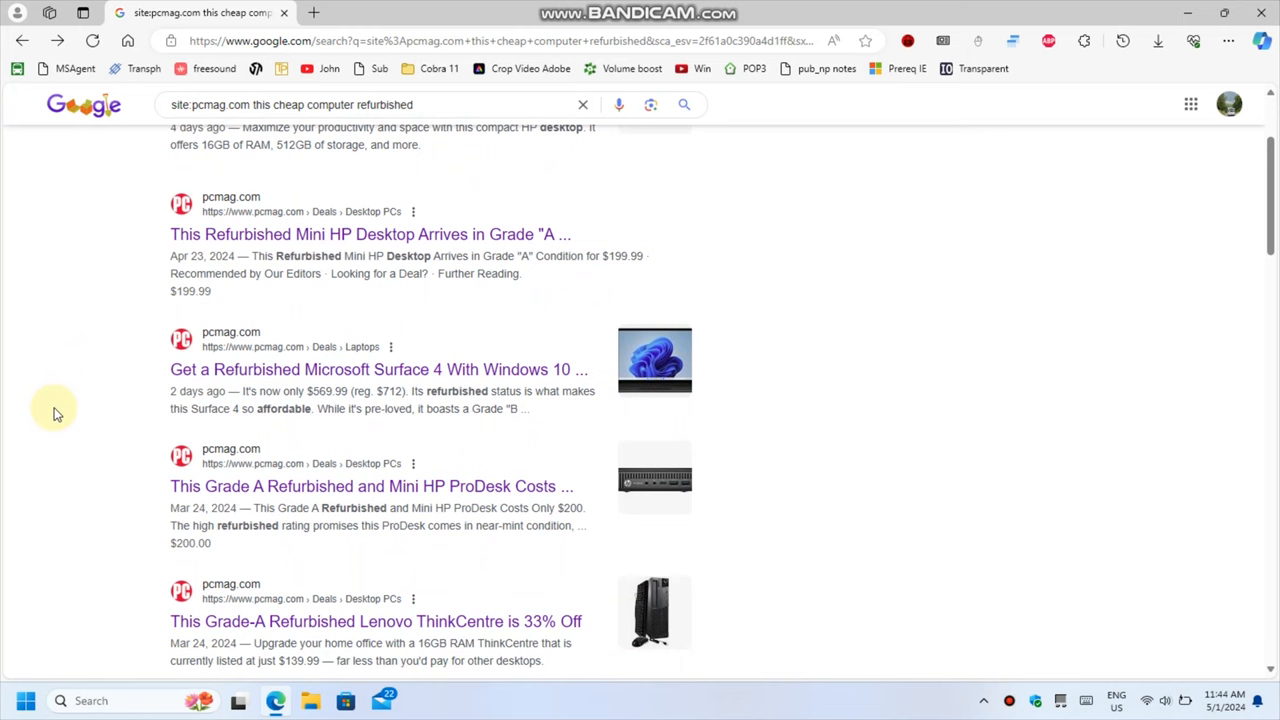
scroll("down", 3)
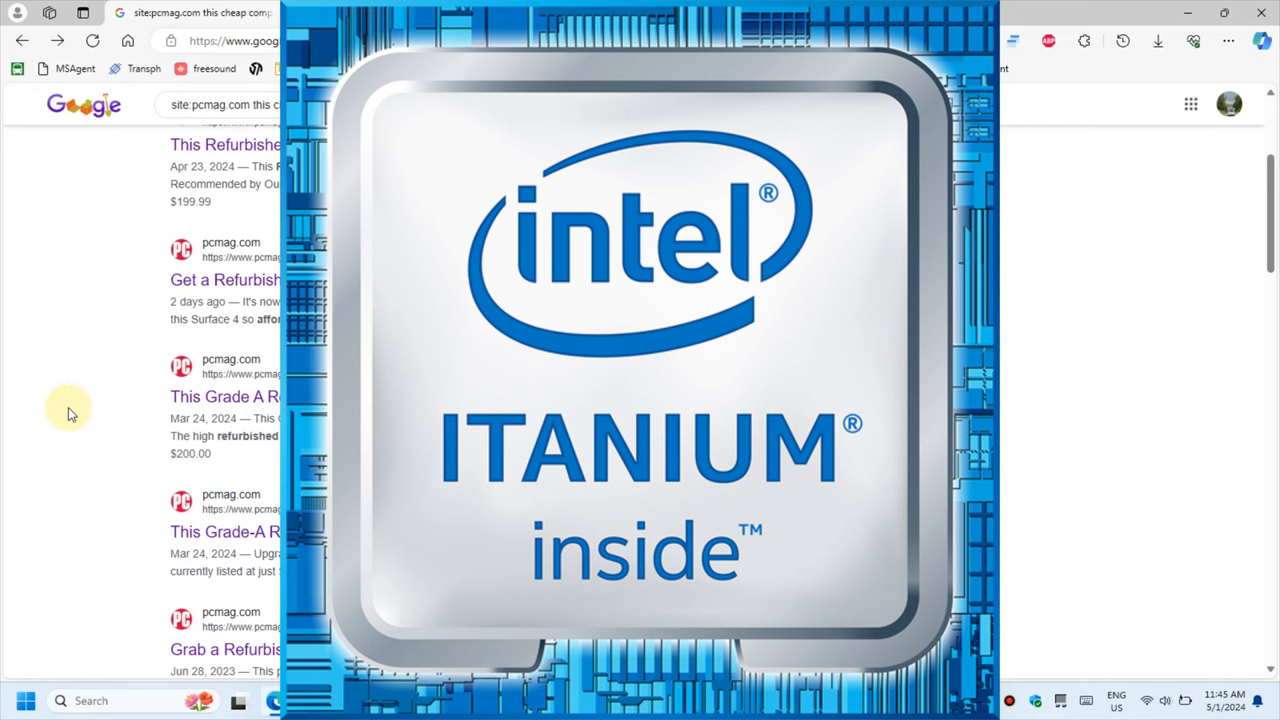
mouse_move(136, 436)
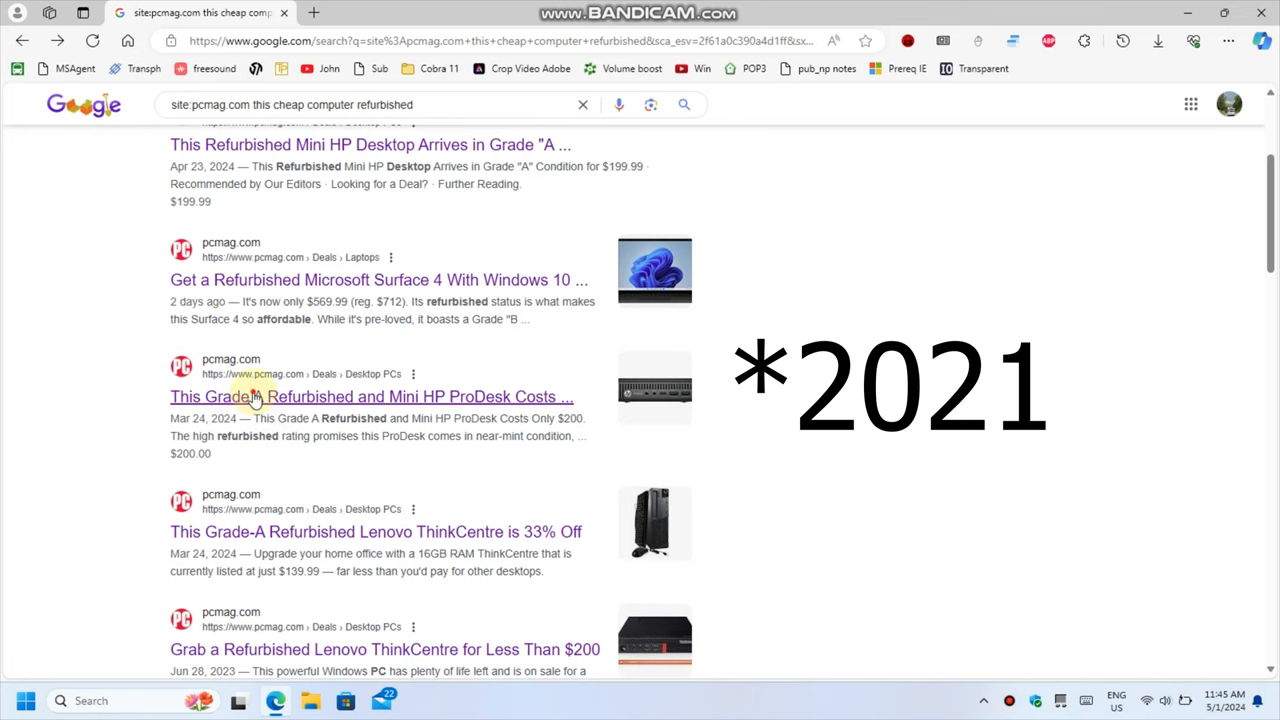
left_click(372, 396)
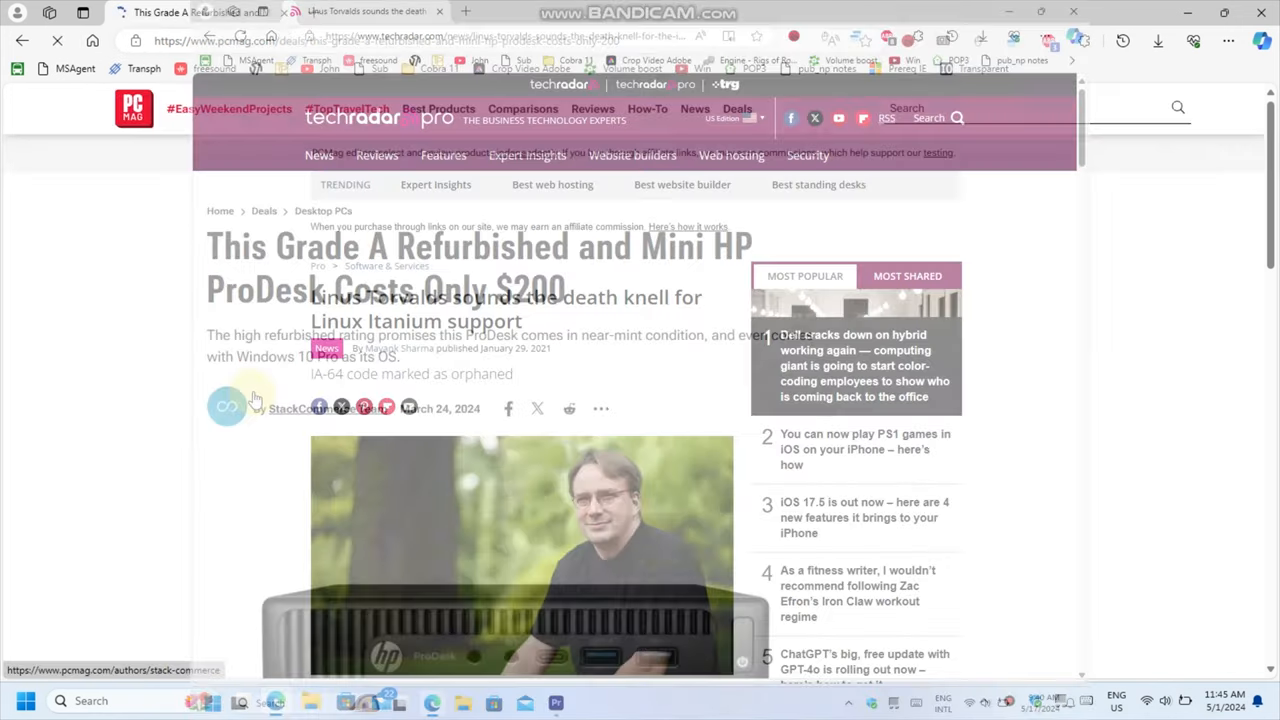
left_click(364, 12)
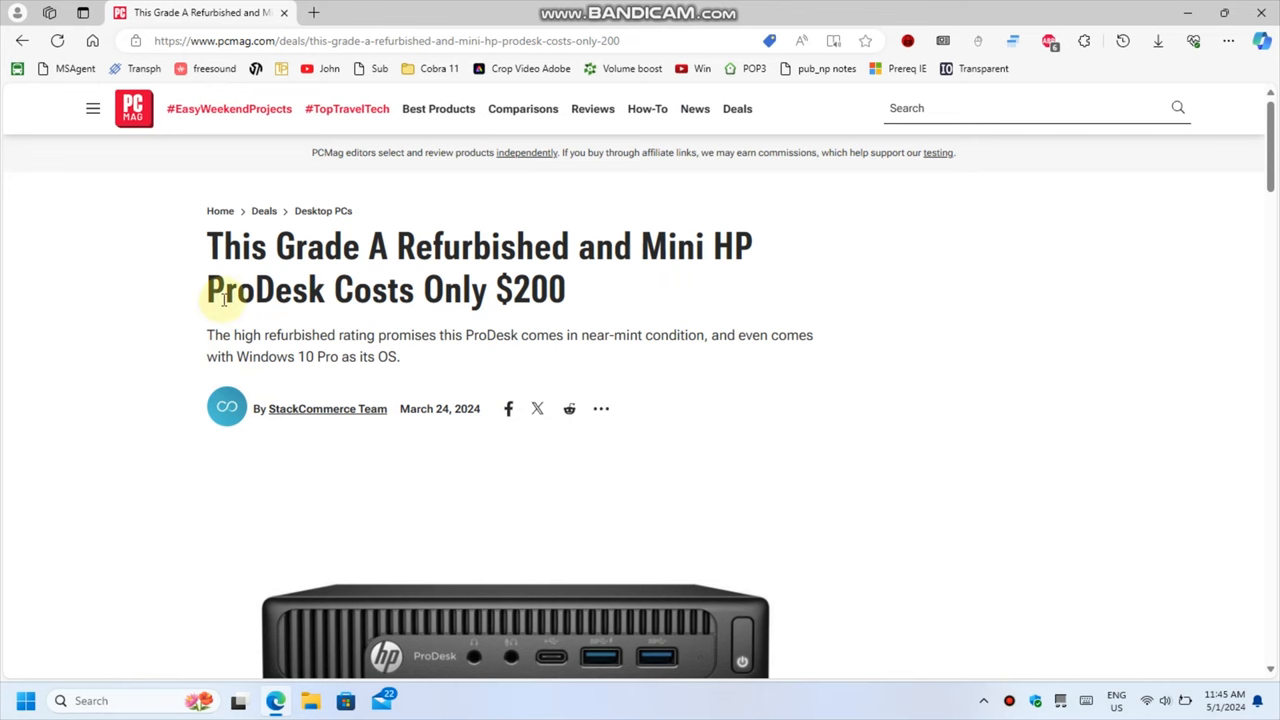
scroll("down", 3)
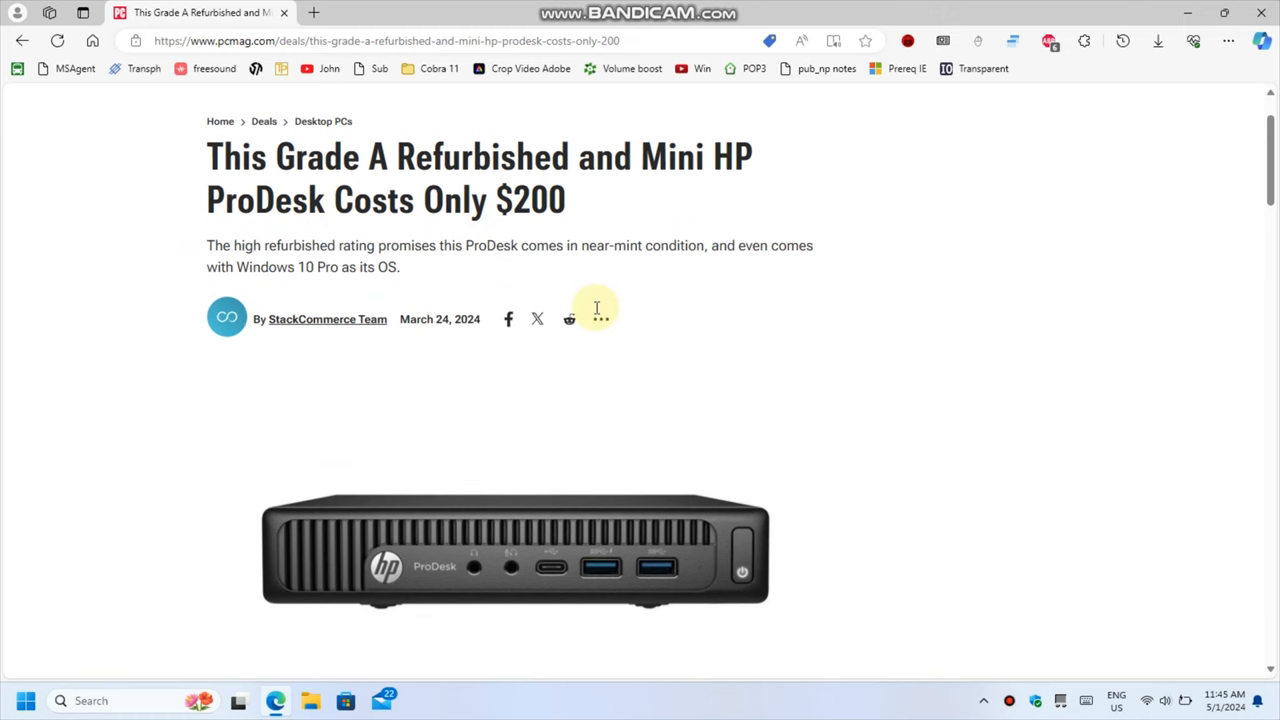
scroll("down", 3)
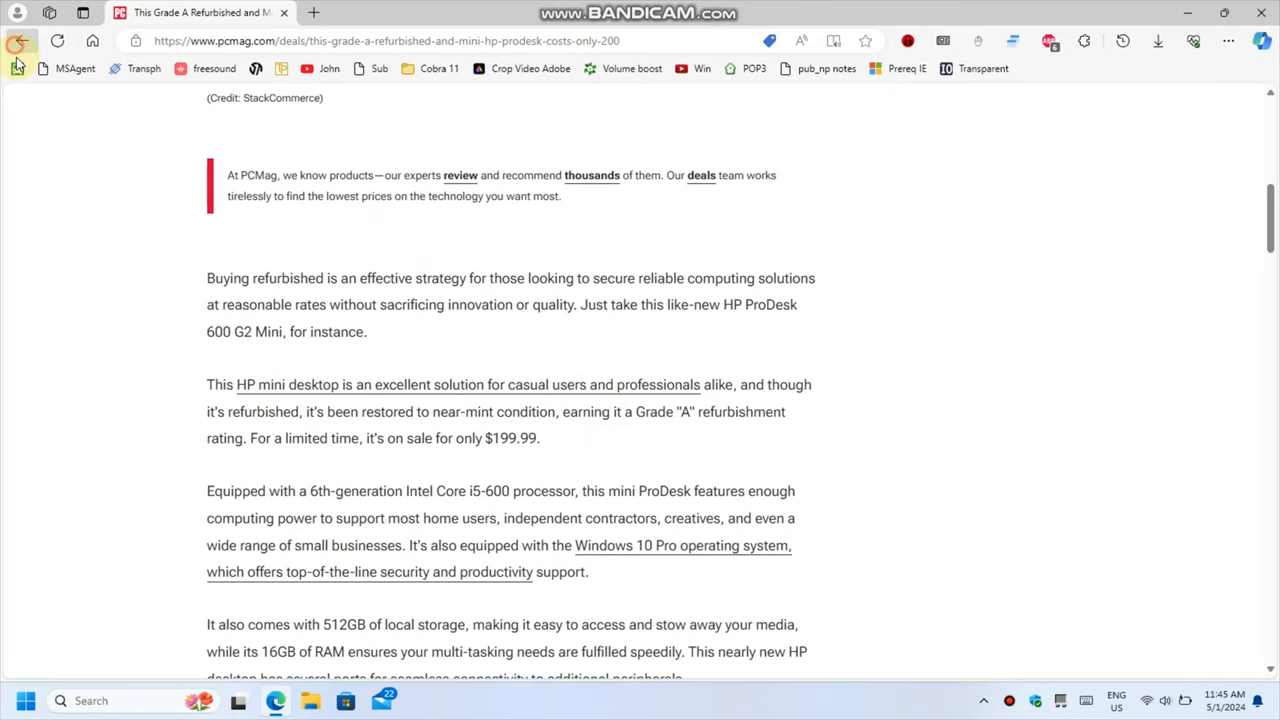
Return to the results and open the ThinkCentre 33% Off deal, scrolling to its i5-3470 and $139.99 details.
left_click(16, 40)
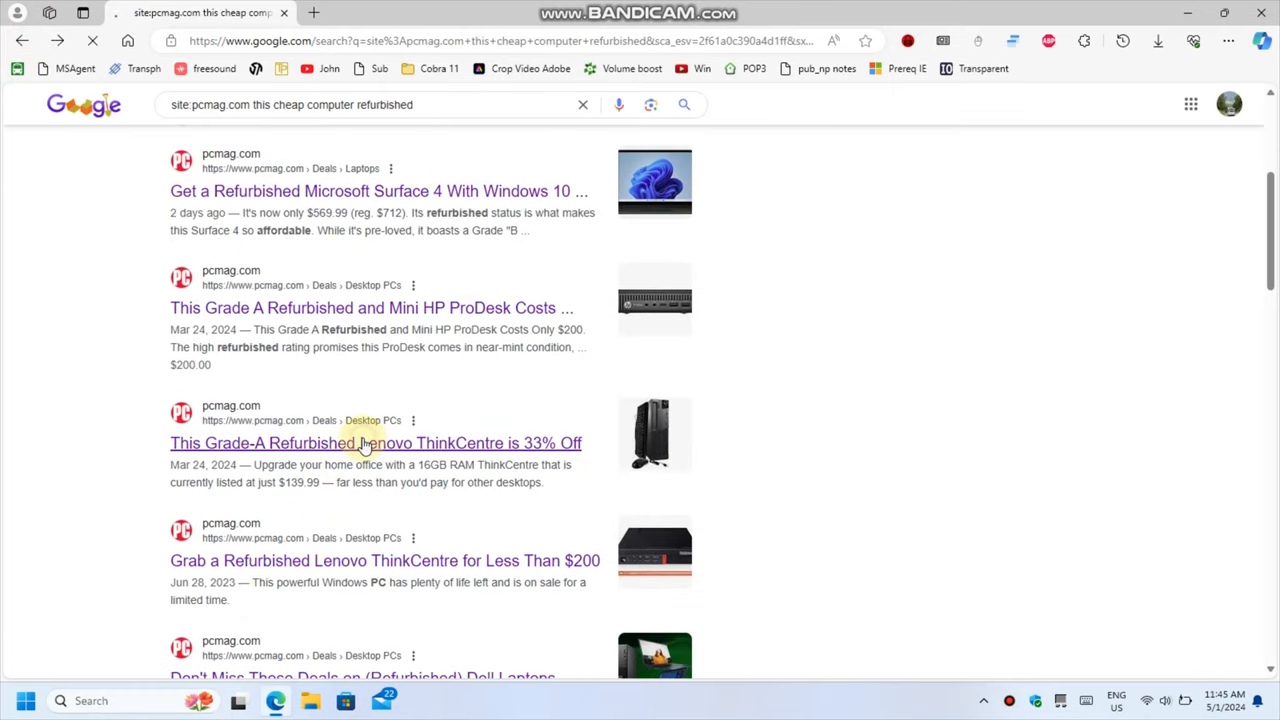
left_click(376, 444)
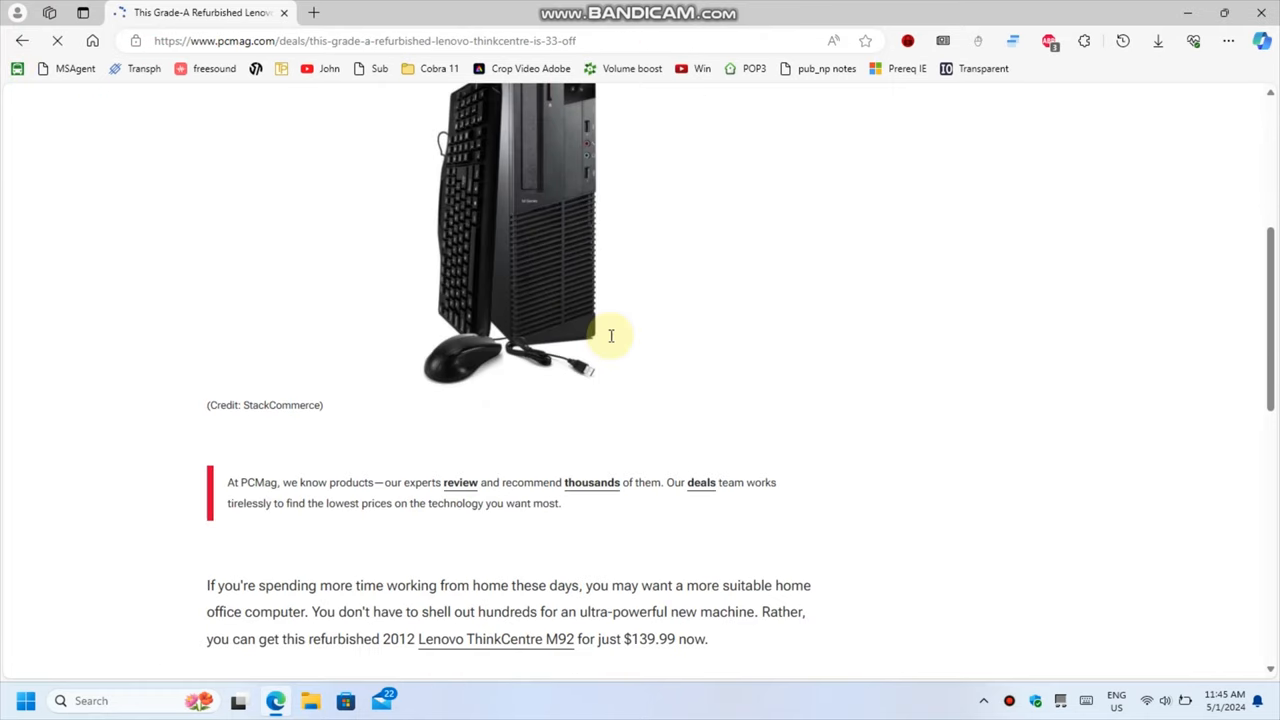
scroll("down", 3)
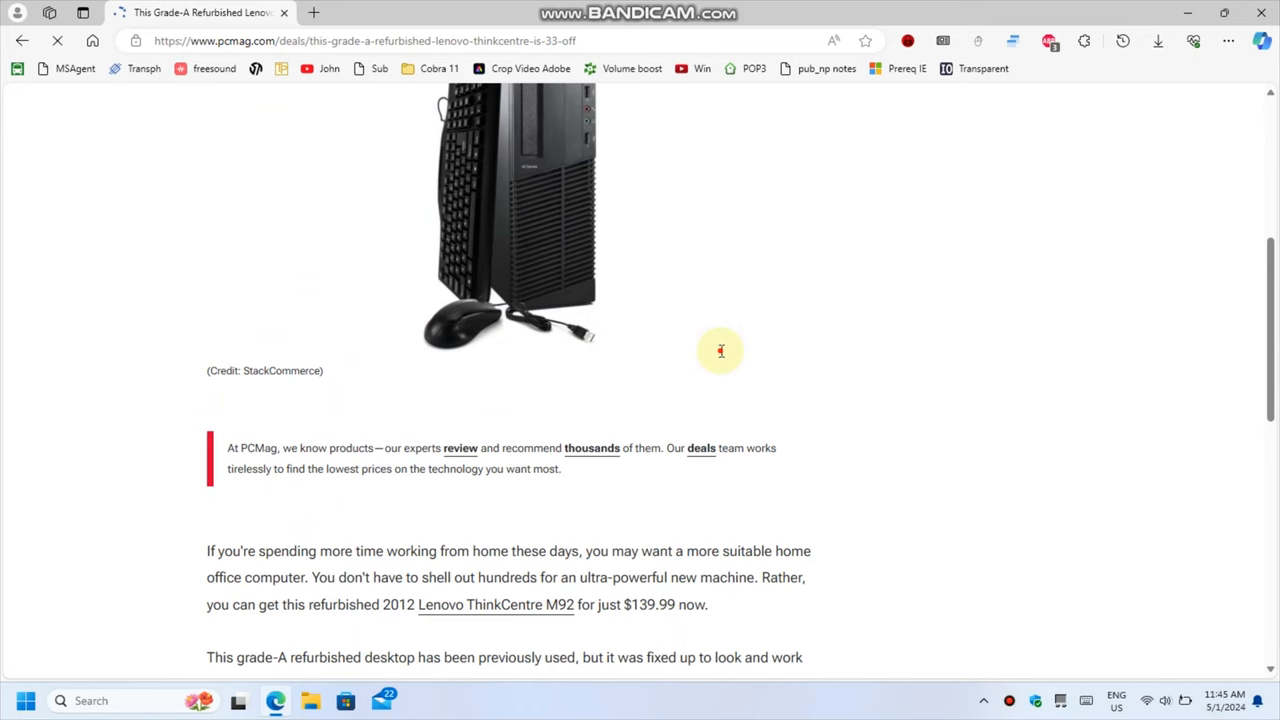
scroll("down", 3)
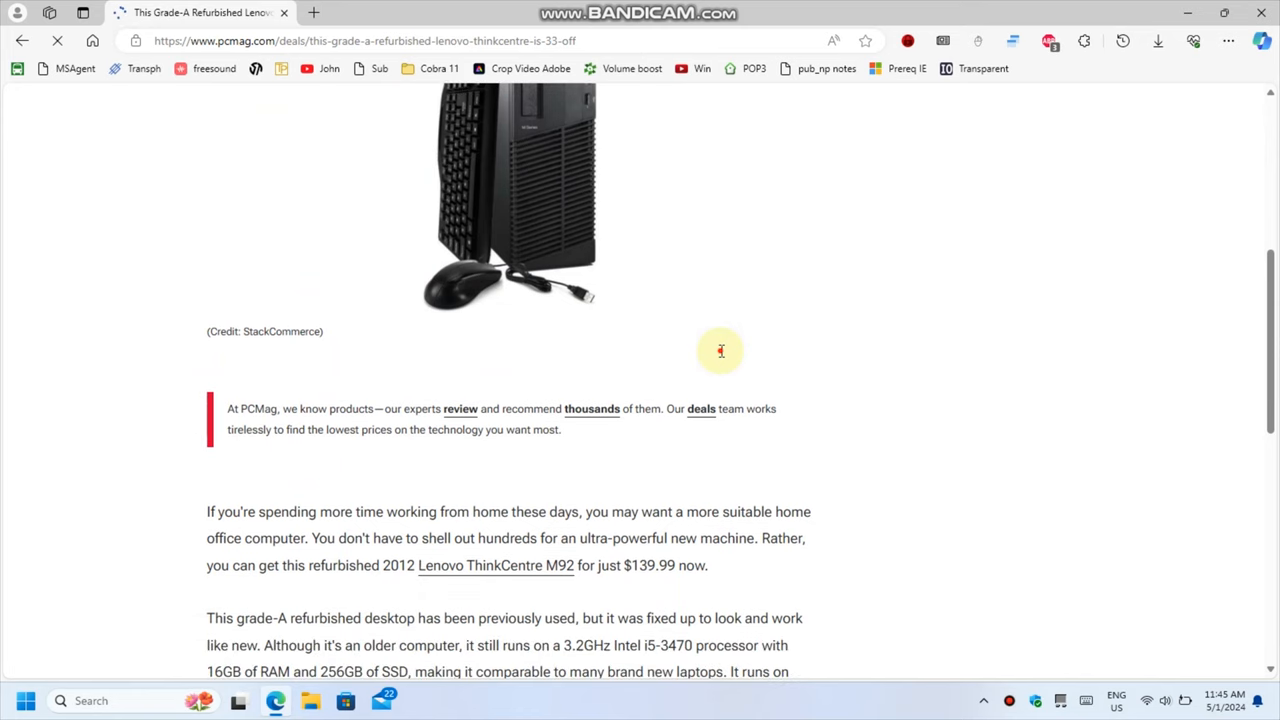
scroll("down", 3)
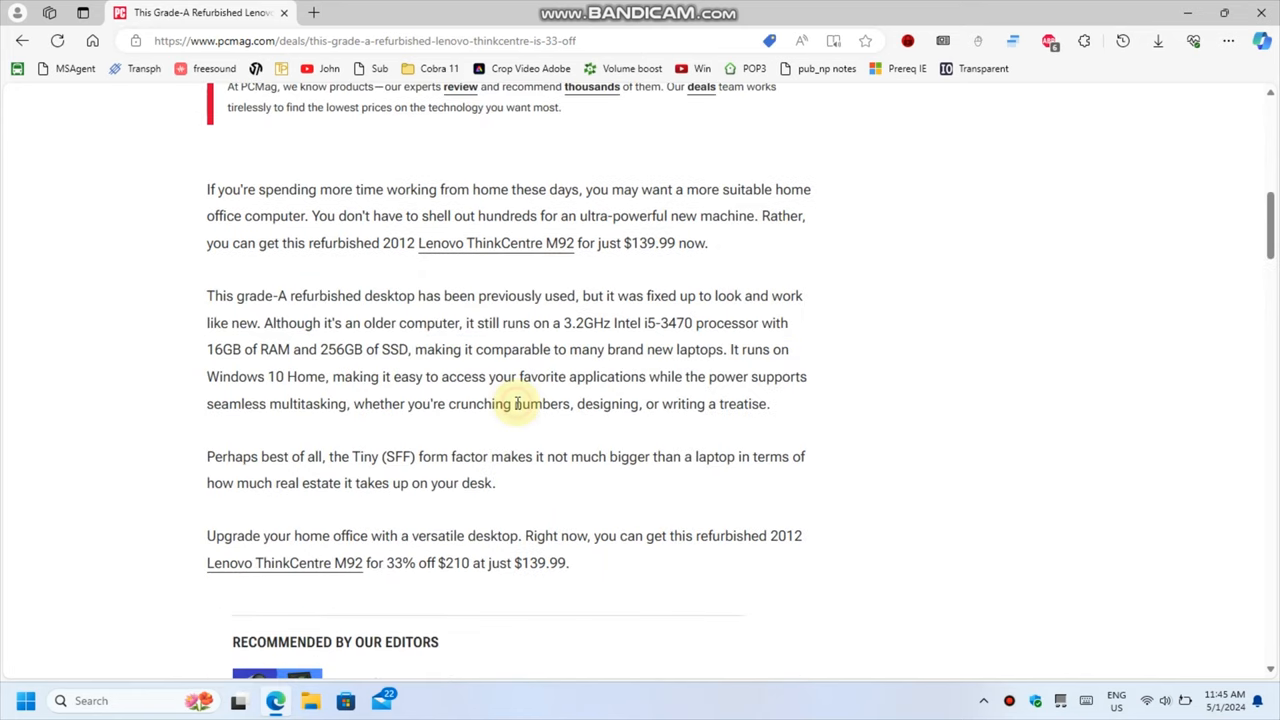
scroll("down", 3)
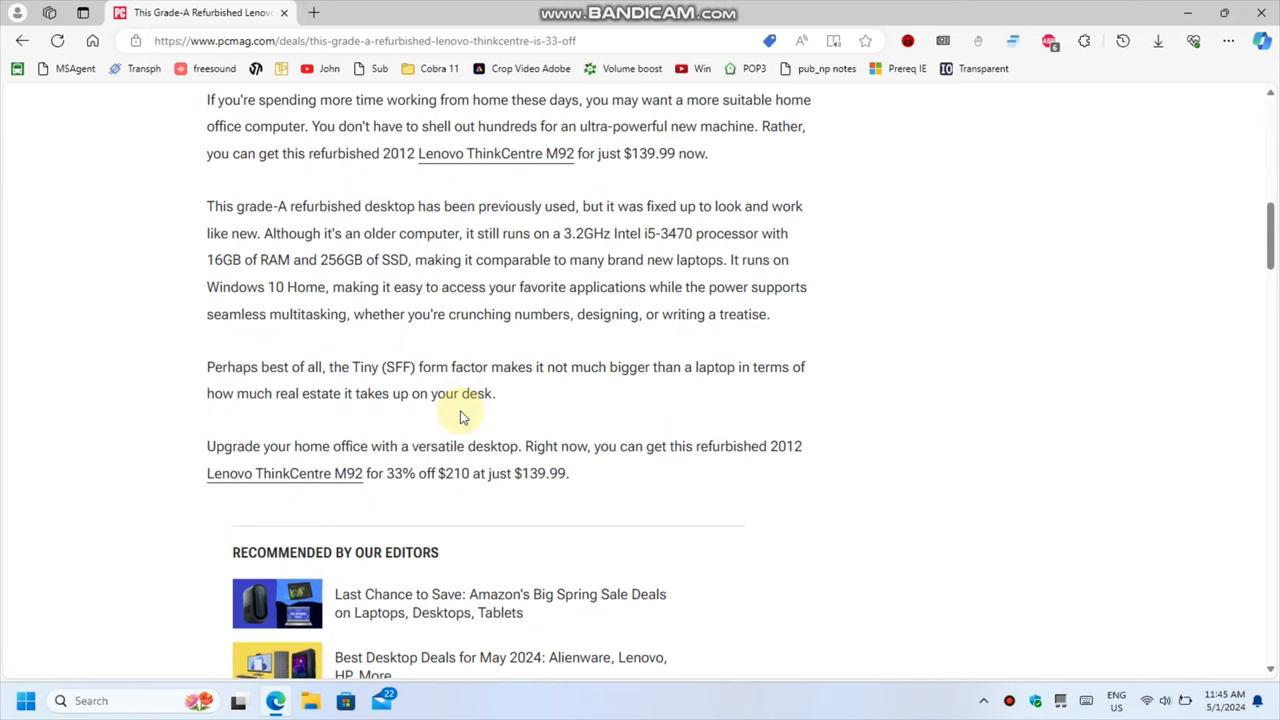
mouse_move(464, 410)
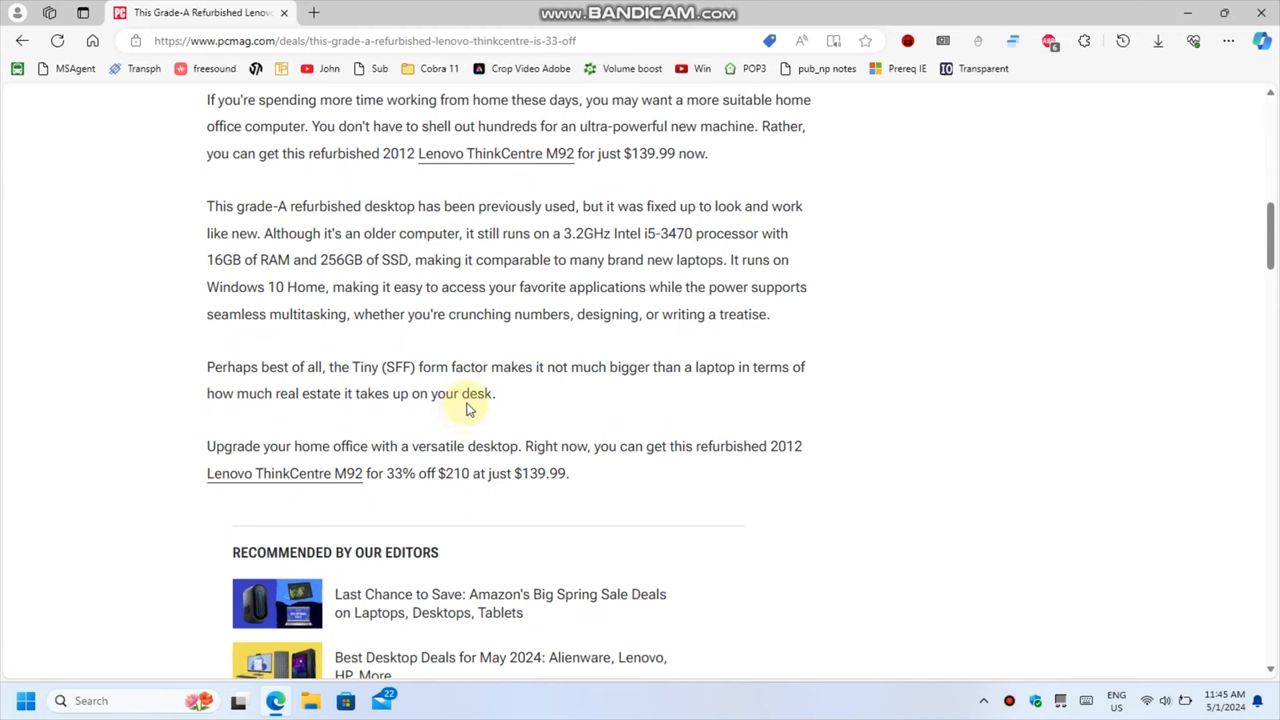
mouse_move(458, 342)
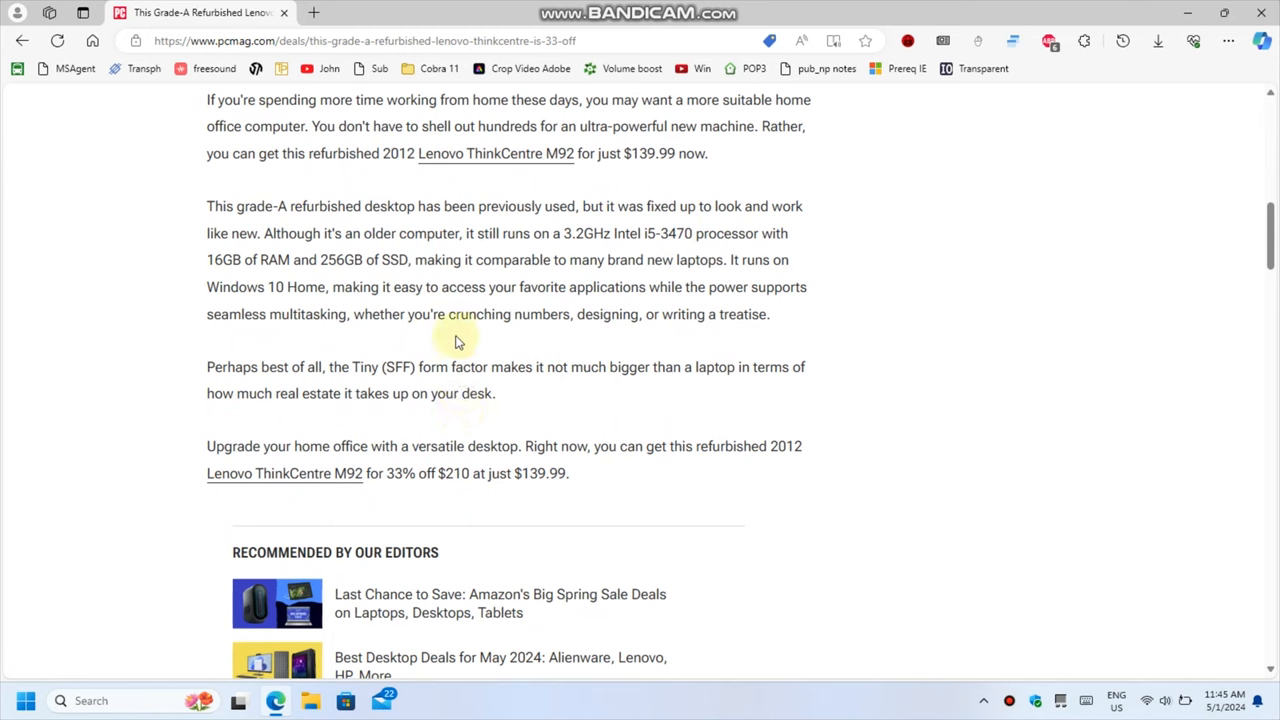
mouse_move(610, 276)
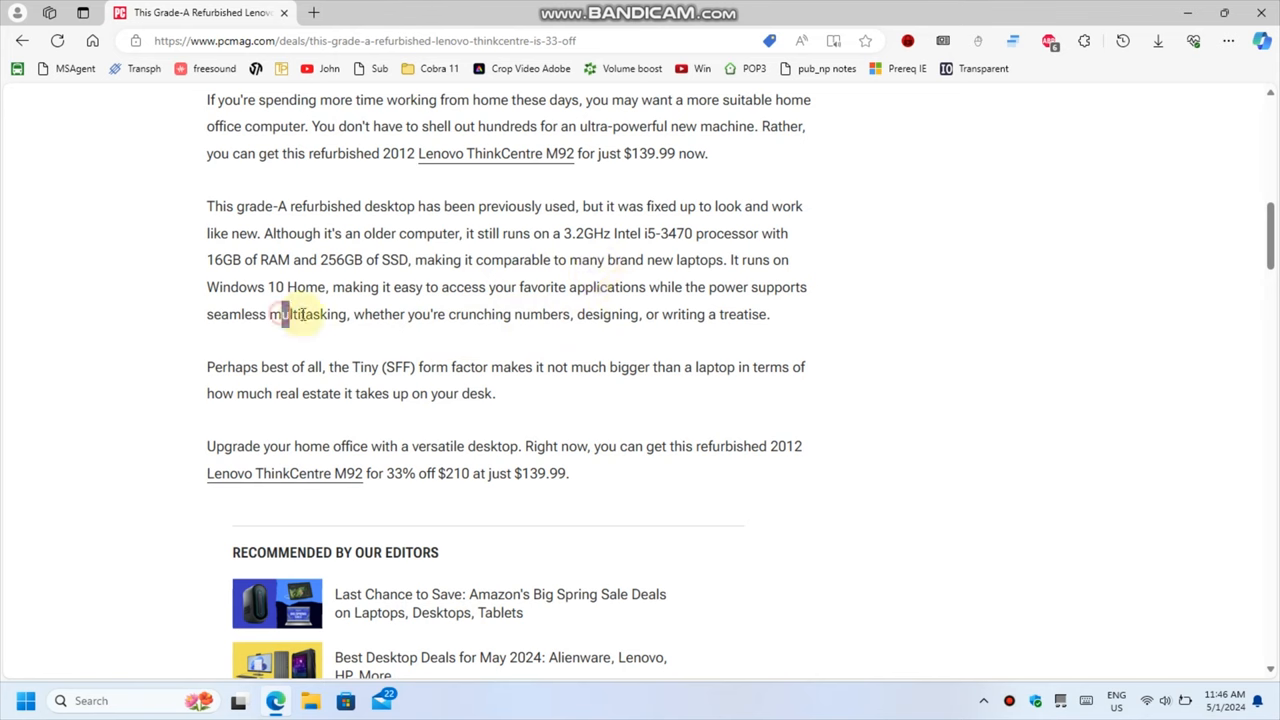
Highlight the phrase about multitasking and crunching numbers, then clear the highlight.
left_click_drag(284, 314, 564, 314)
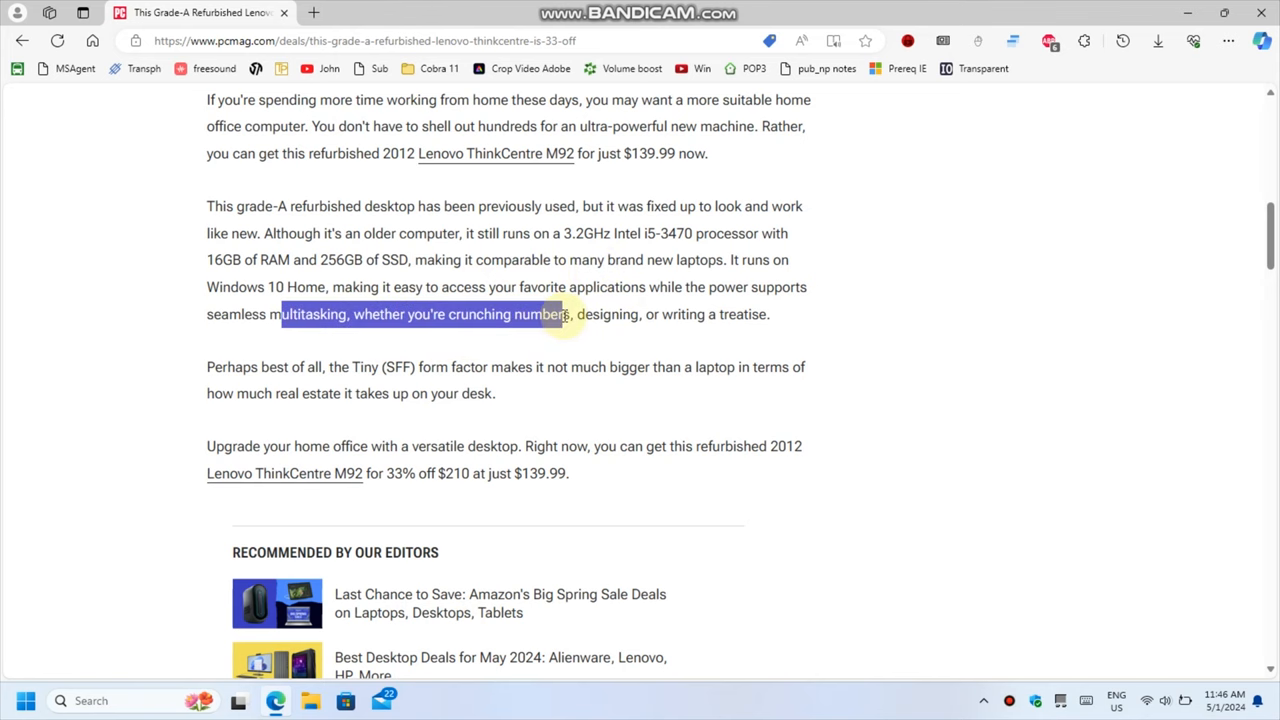
left_click(590, 356)
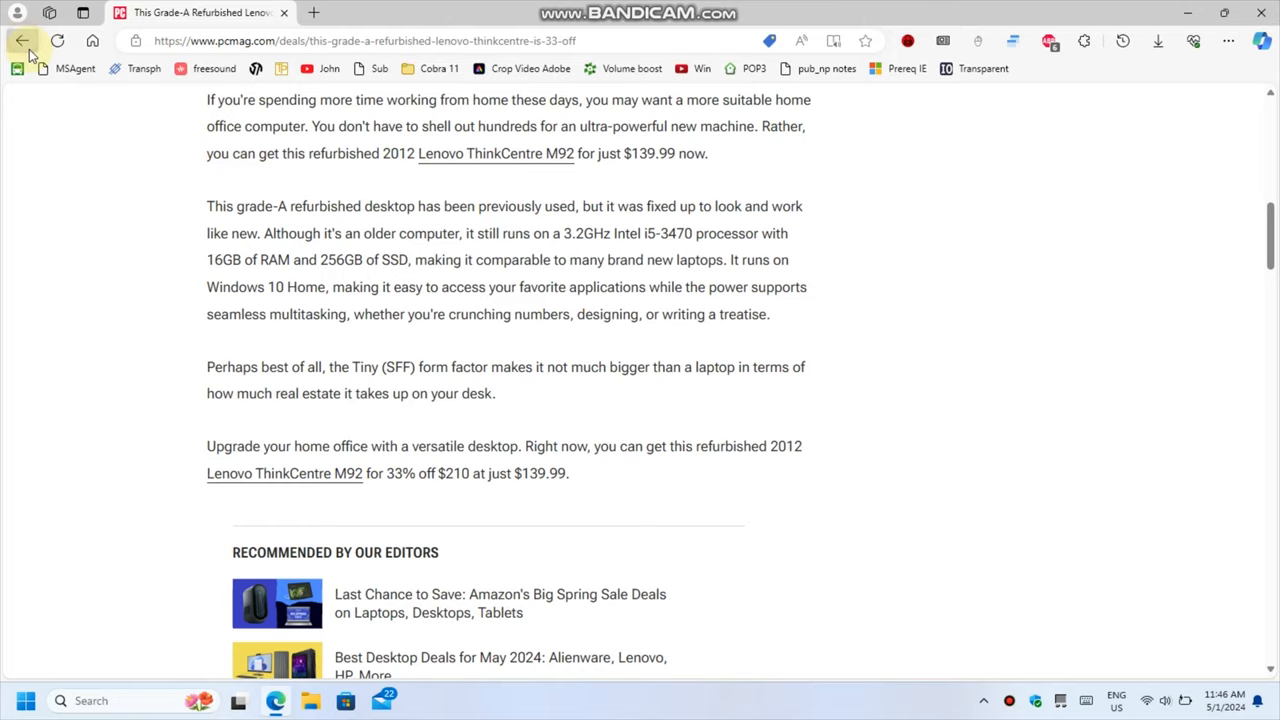
Return to the results and open the ThinkCentre M900 for Less Than $200 deal, scrolling through its Core i5-6500T specs.
left_click(24, 40)
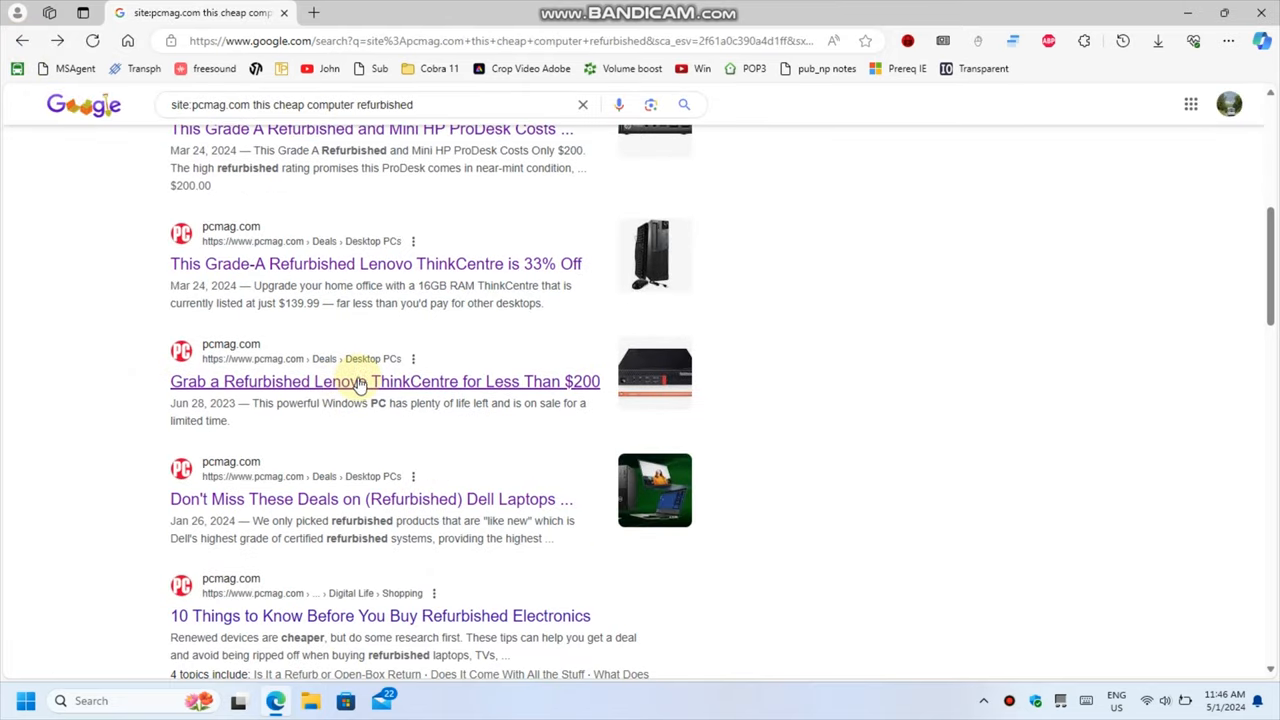
left_click(352, 380)
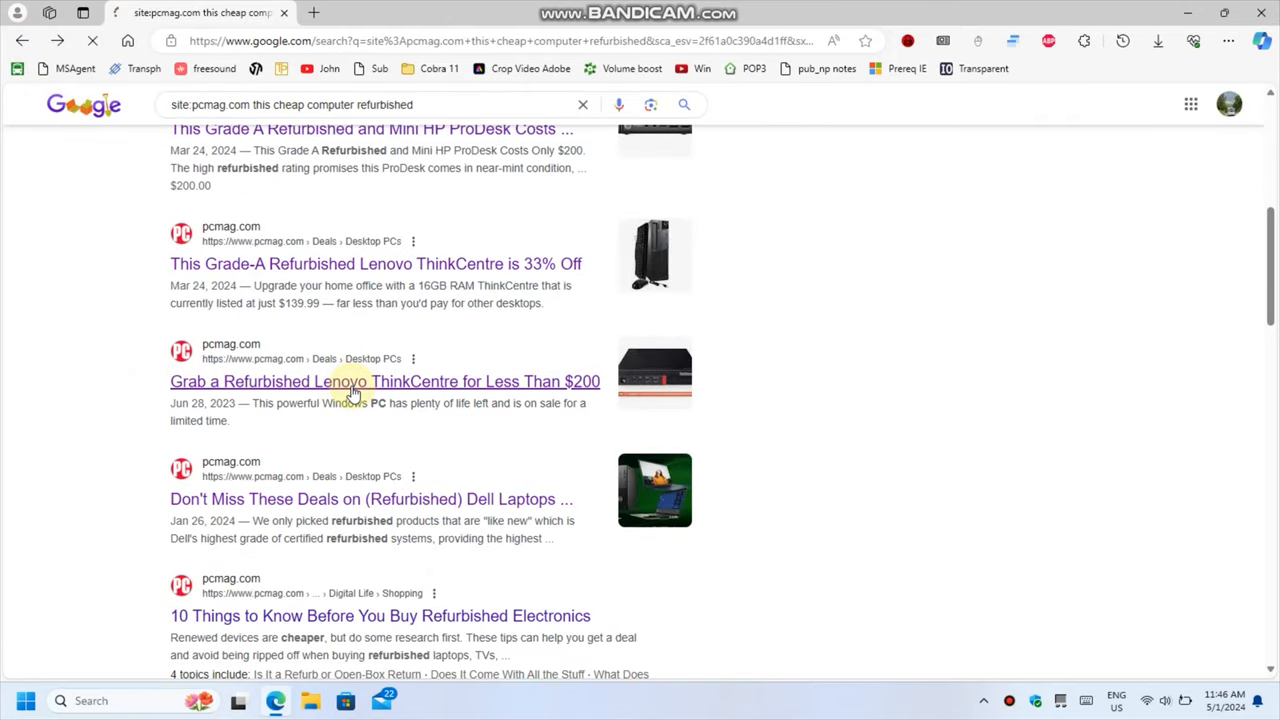
left_click(384, 380)
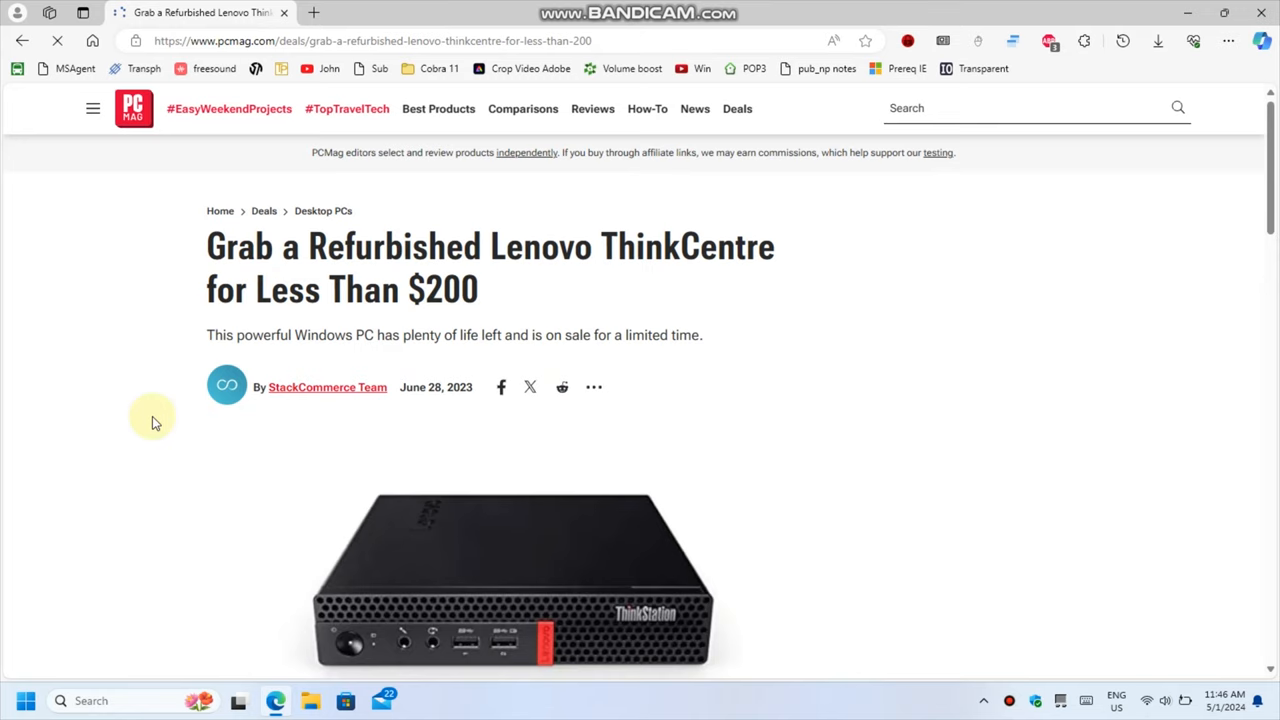
scroll("down", 3)
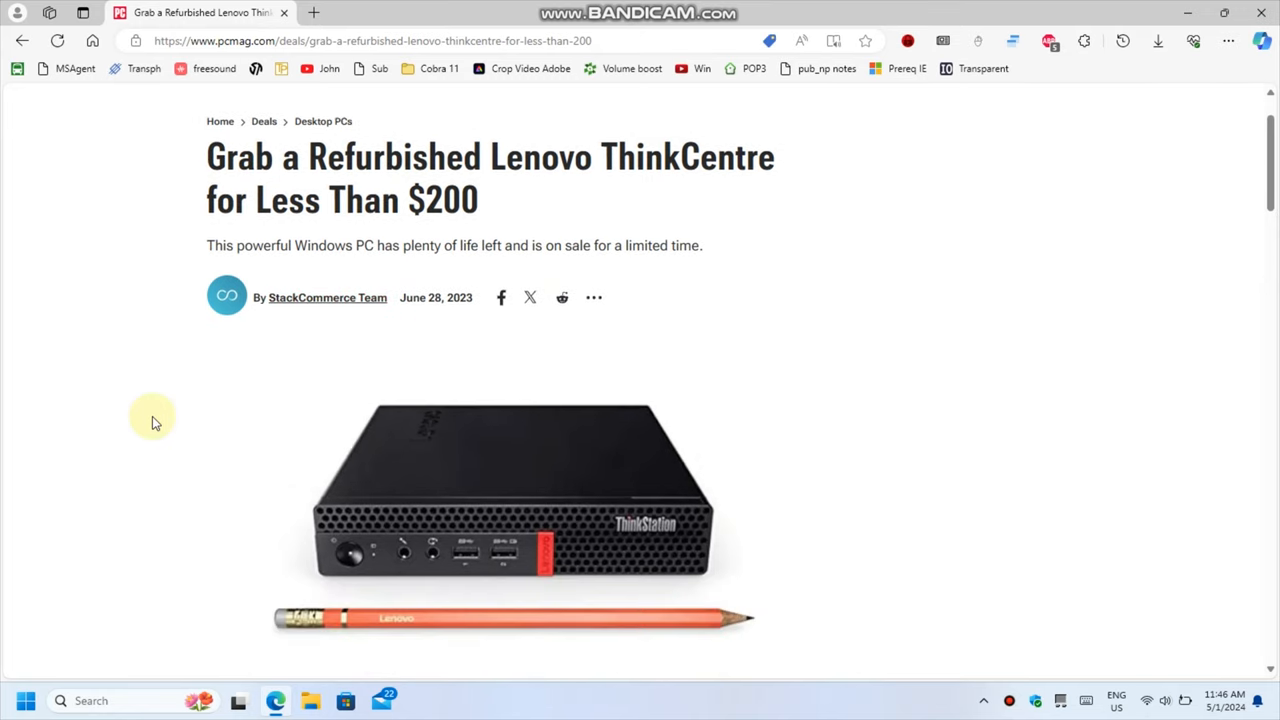
scroll("down", 3)
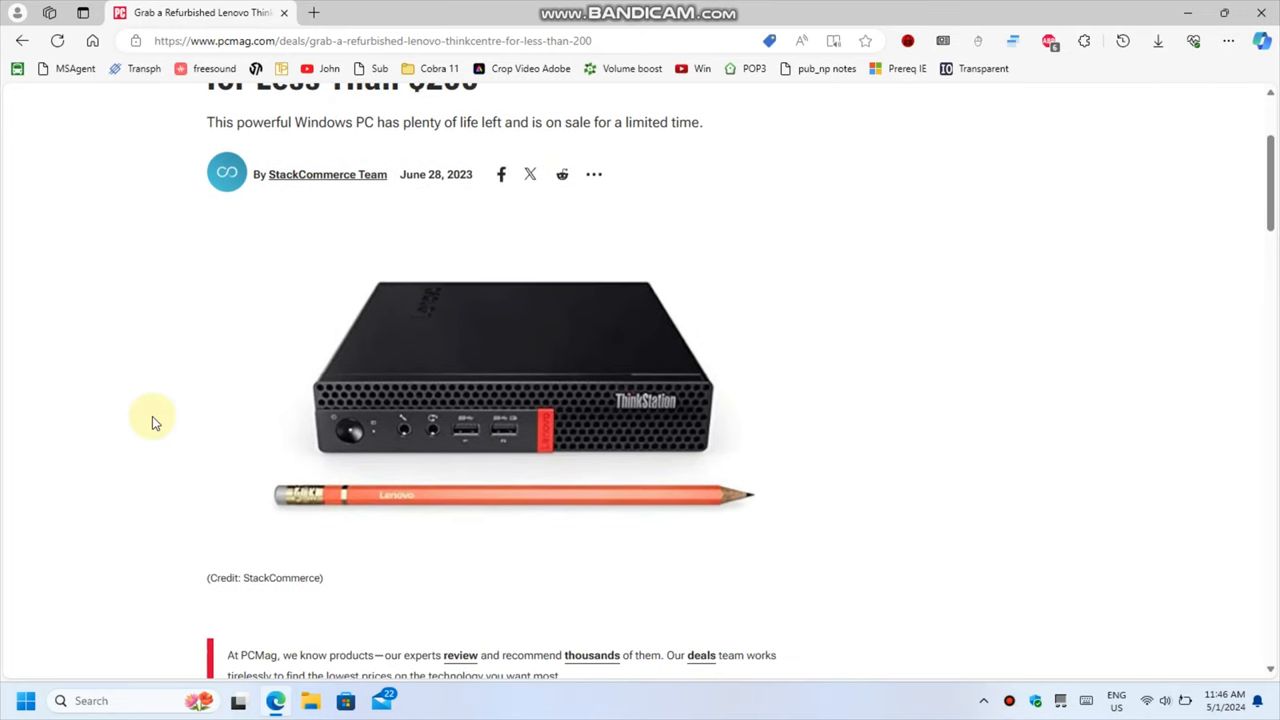
scroll("down", 3)
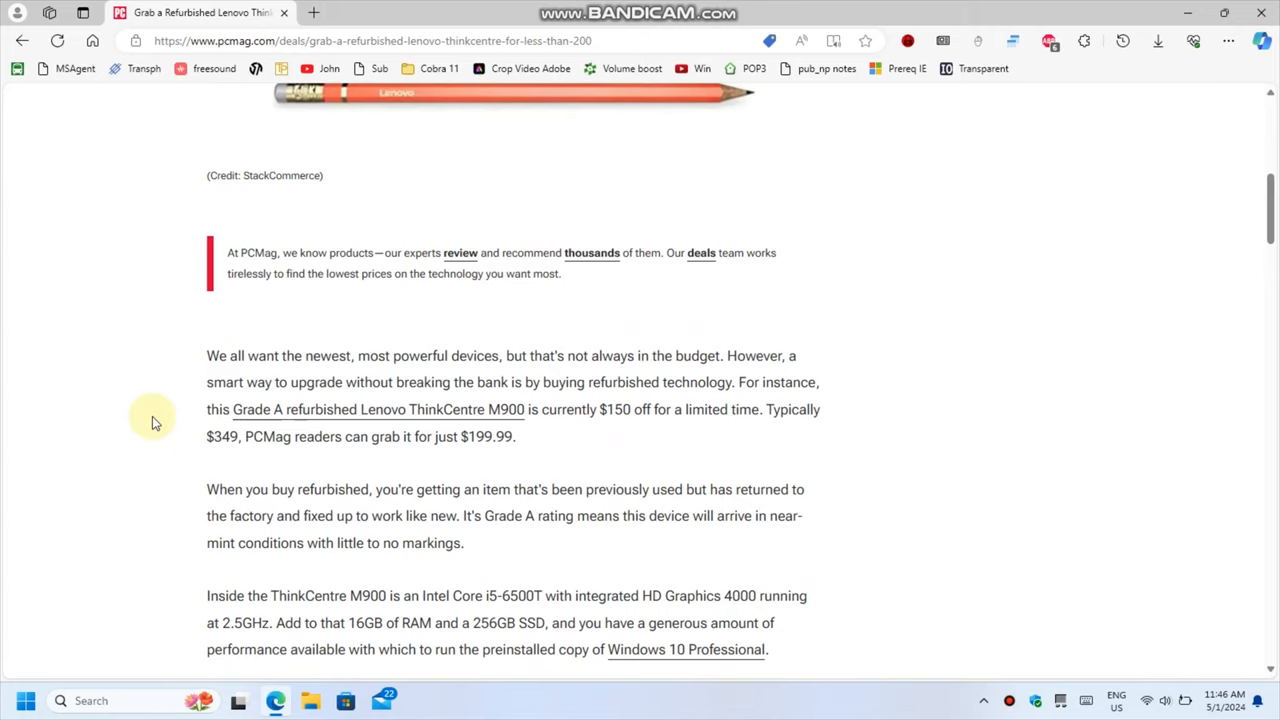
scroll("down", 3)
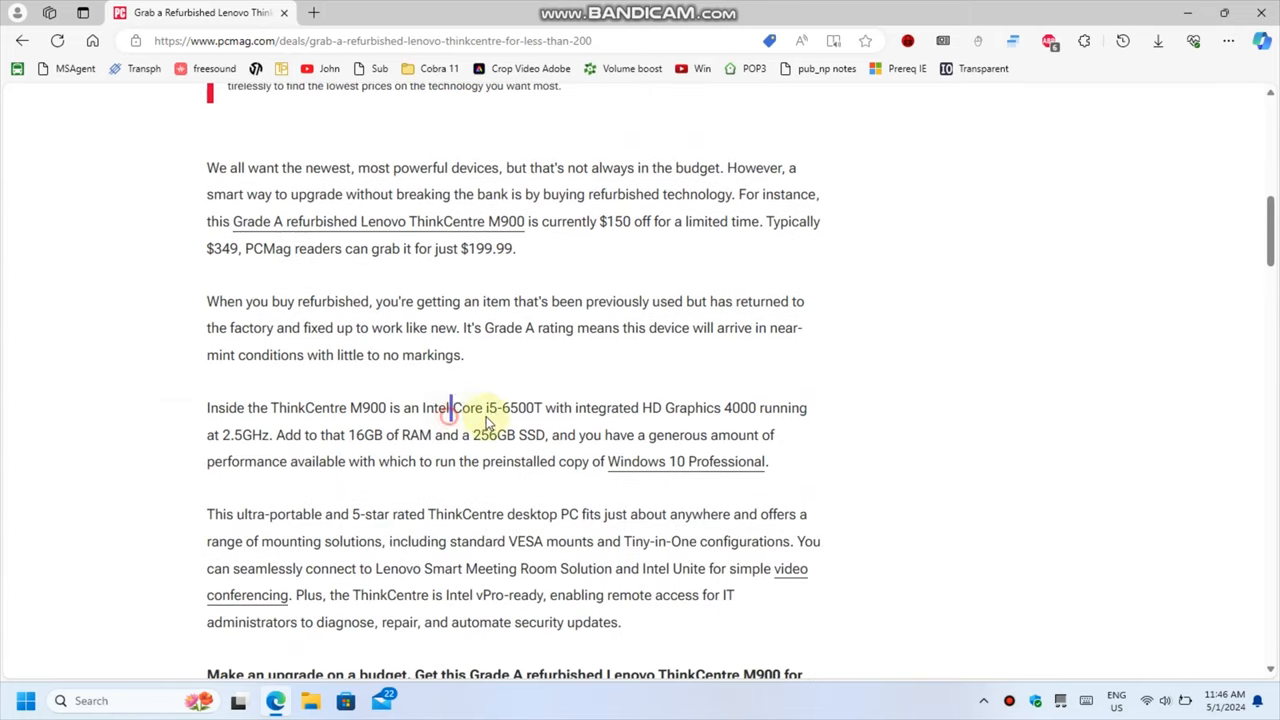
mouse_move(492, 372)
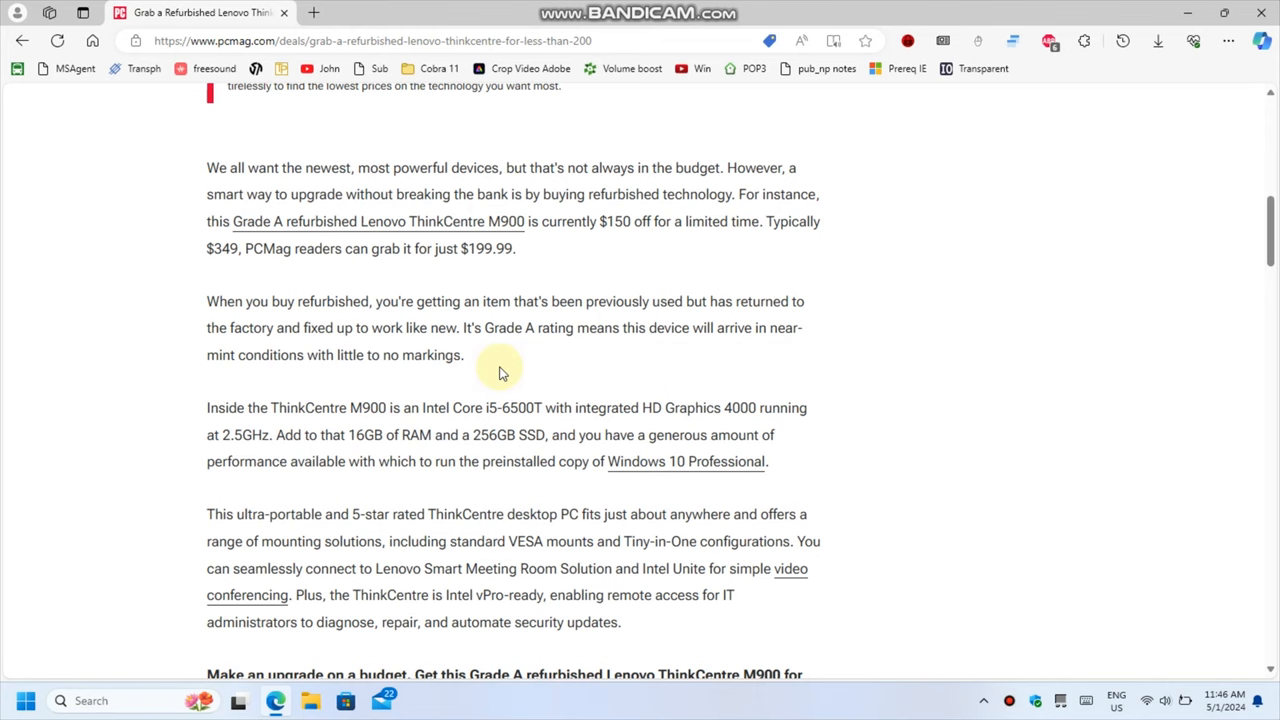
mouse_move(570, 376)
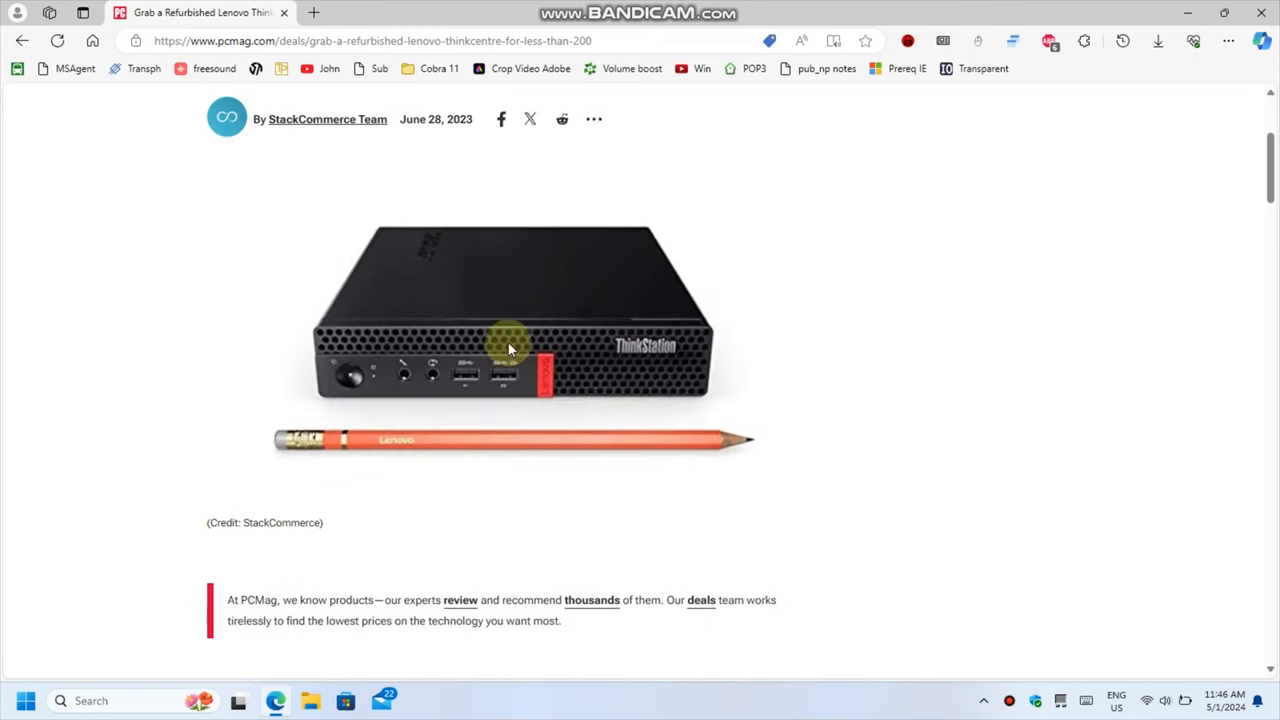
scroll("down", 3)
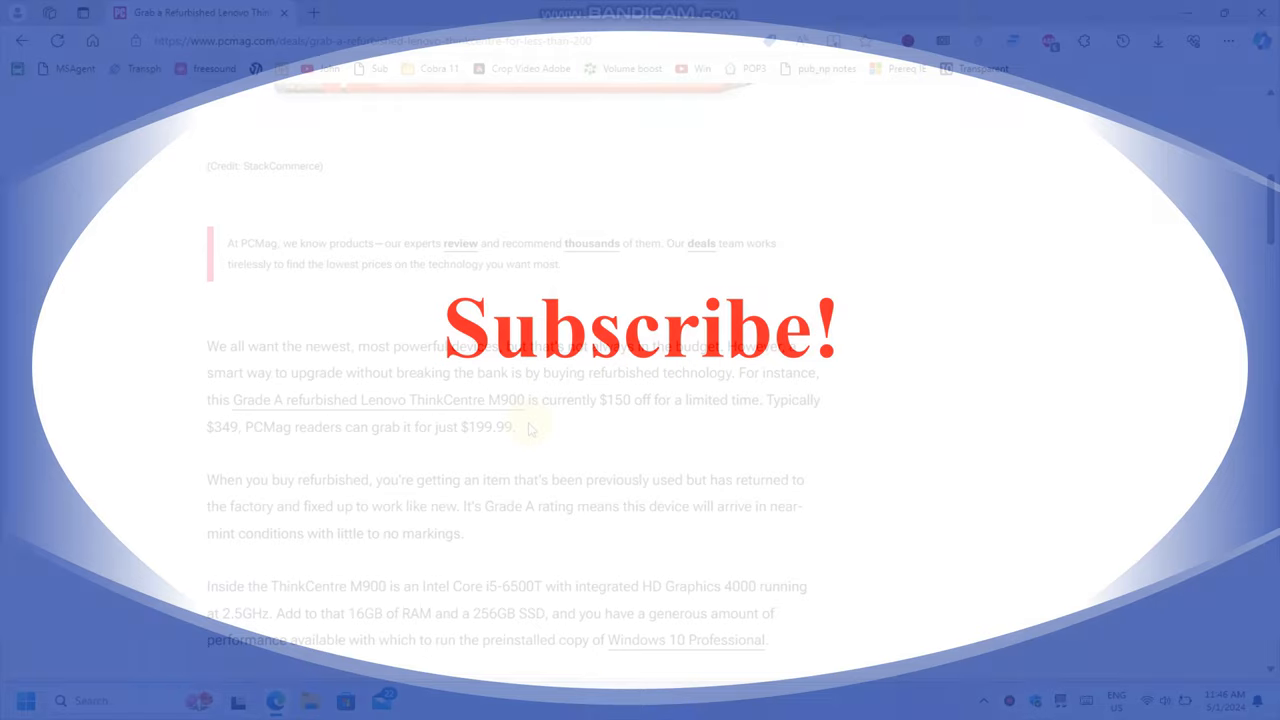